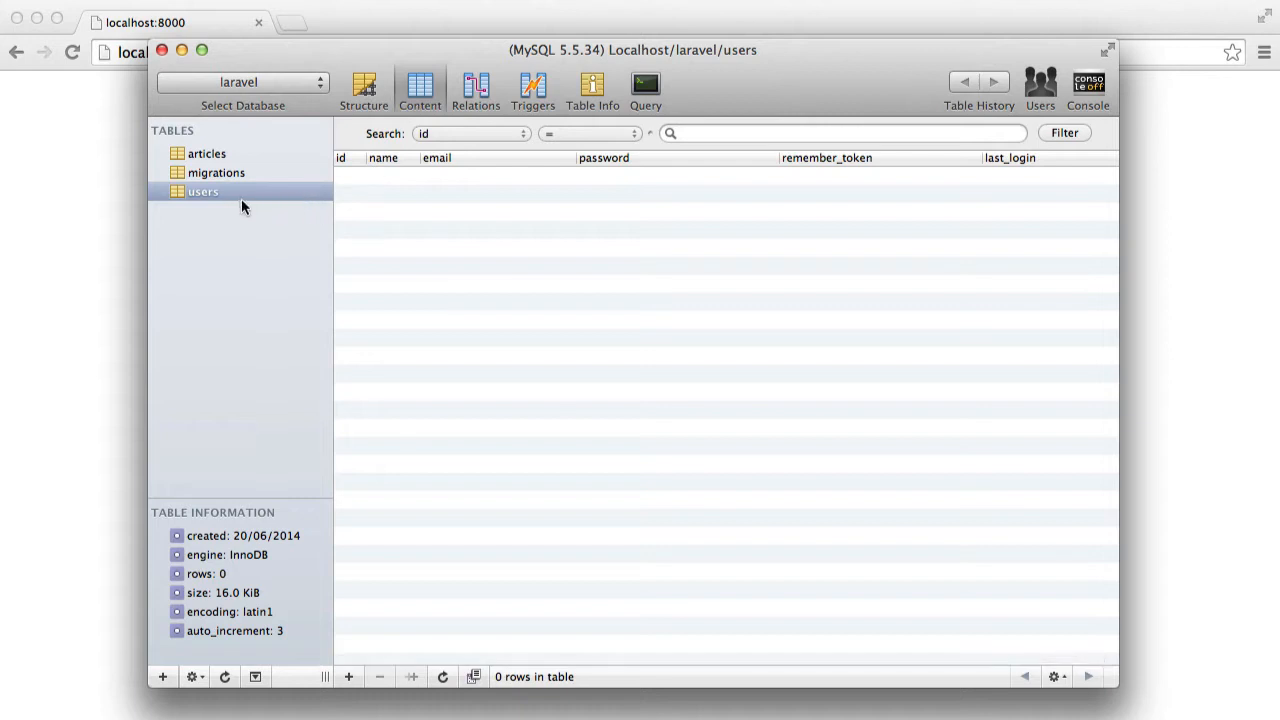
pyautogui.moveTo(486, 190)
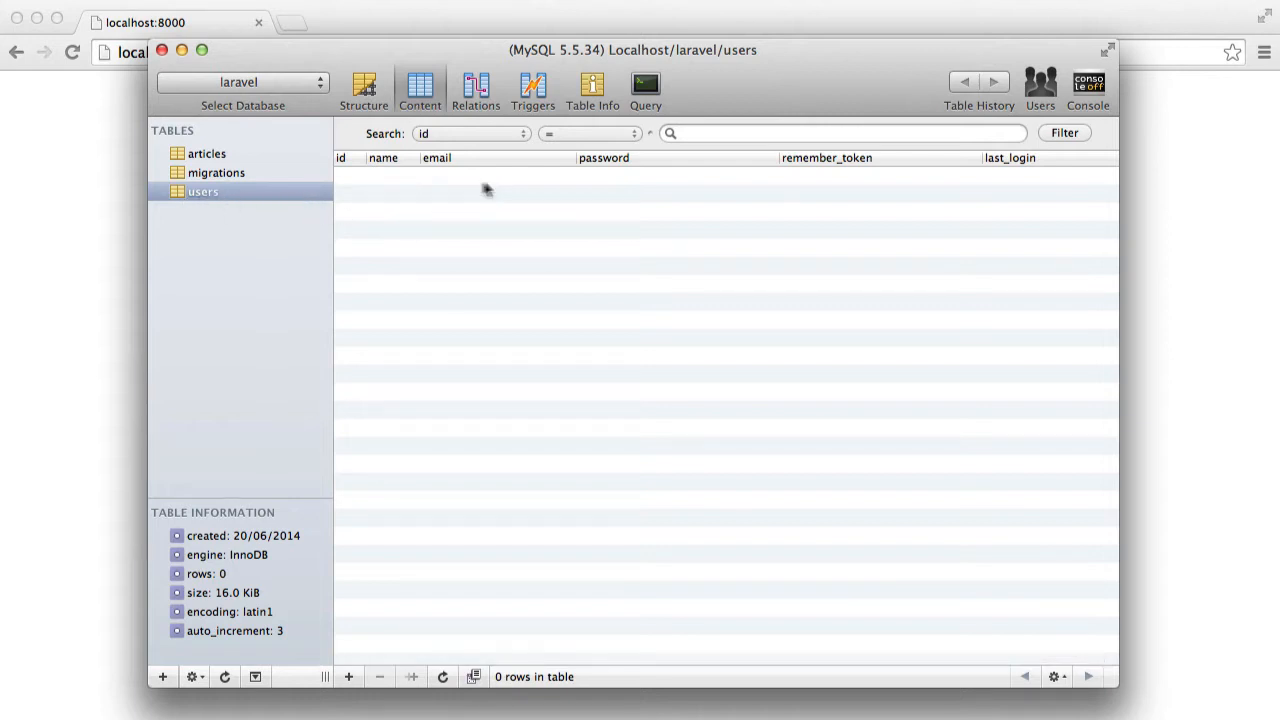
pyautogui.moveTo(500, 204)
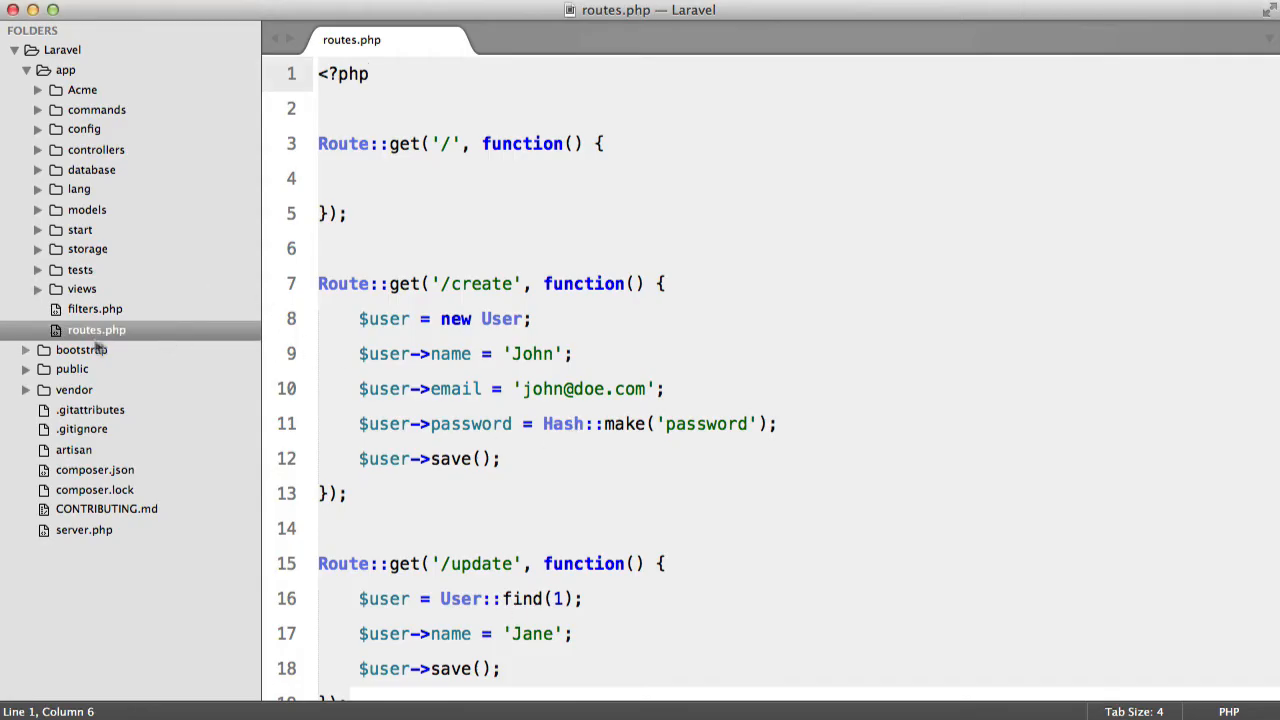
# Step: Collapse the empty '/' route closure onto one line and save routes.php
pyautogui.scroll(-3)
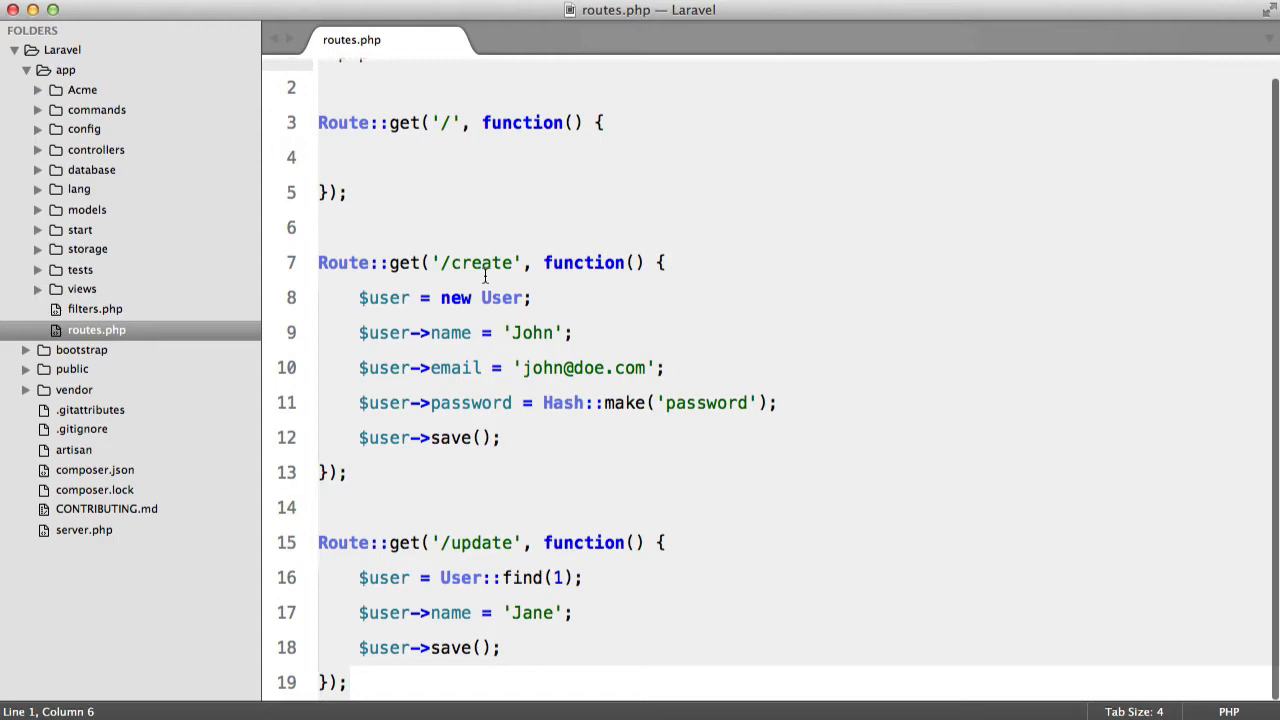
pyautogui.click(348, 192)
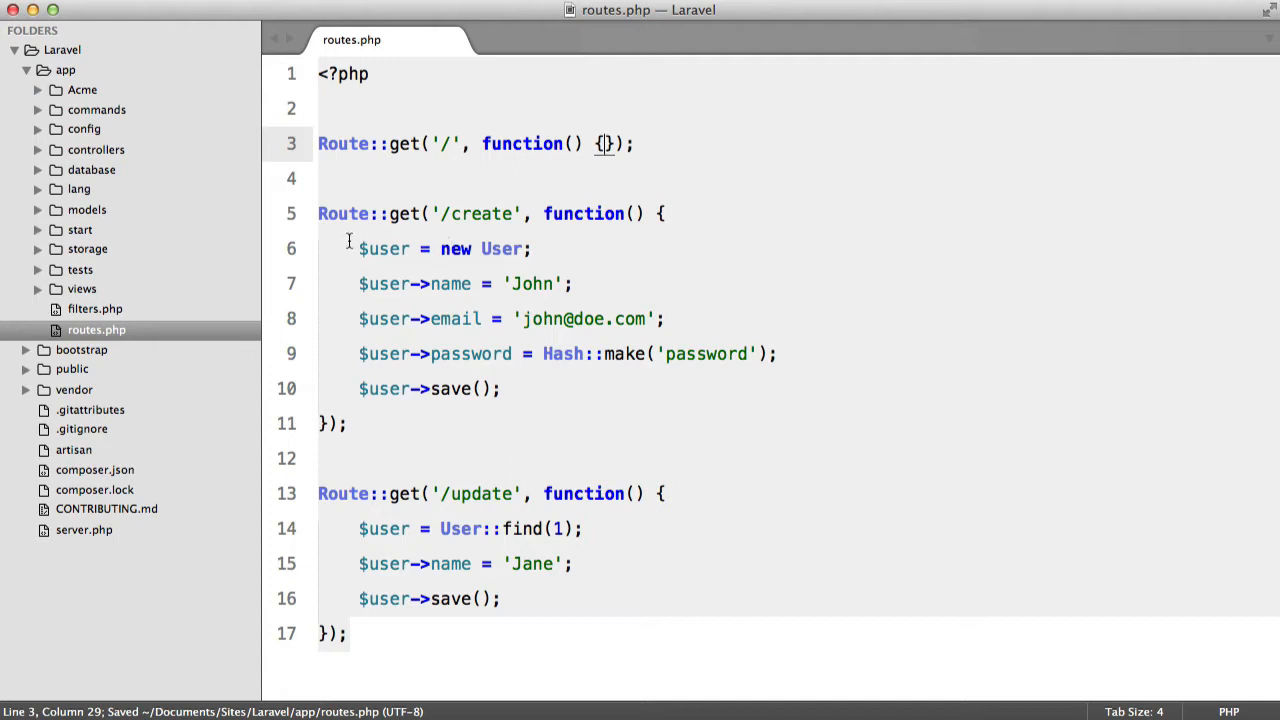
pyautogui.moveTo(360, 248); pyautogui.dragTo(500, 388)
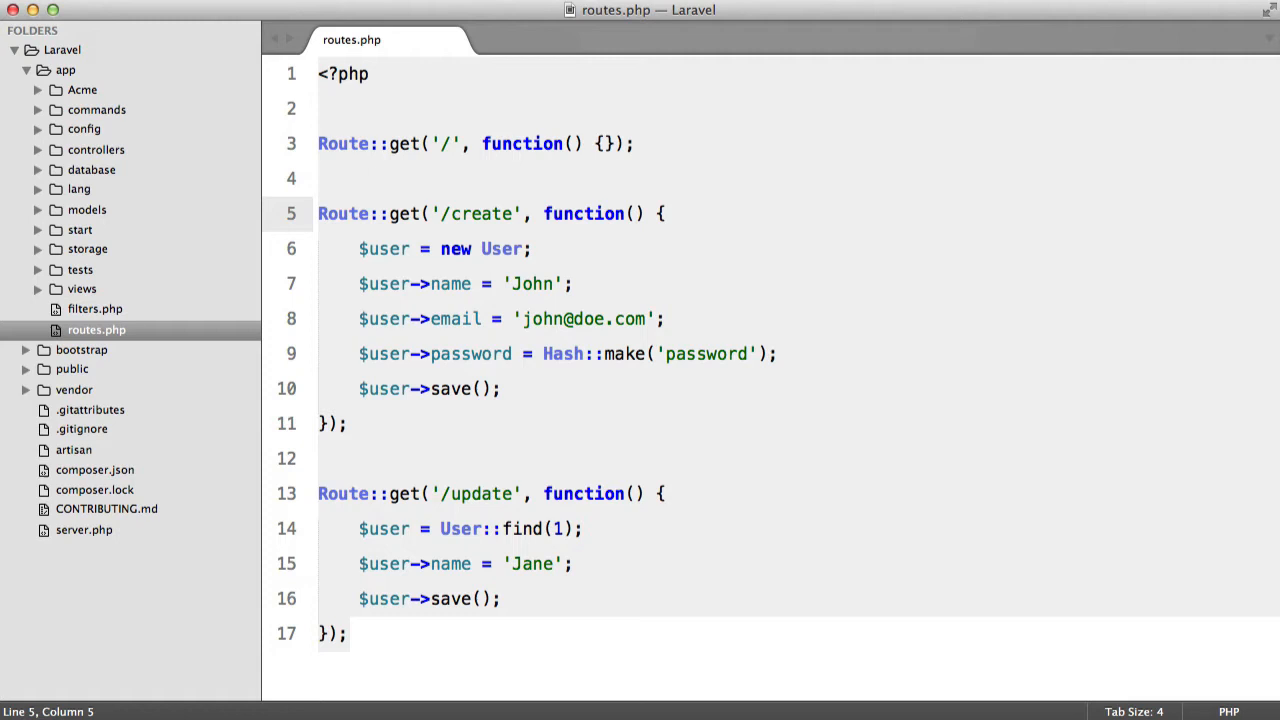
# Step: Add Event::trigger('user.saved', [$user]); after $user->save() in the create route, then select it for removal
pyautogui.click(532, 248)
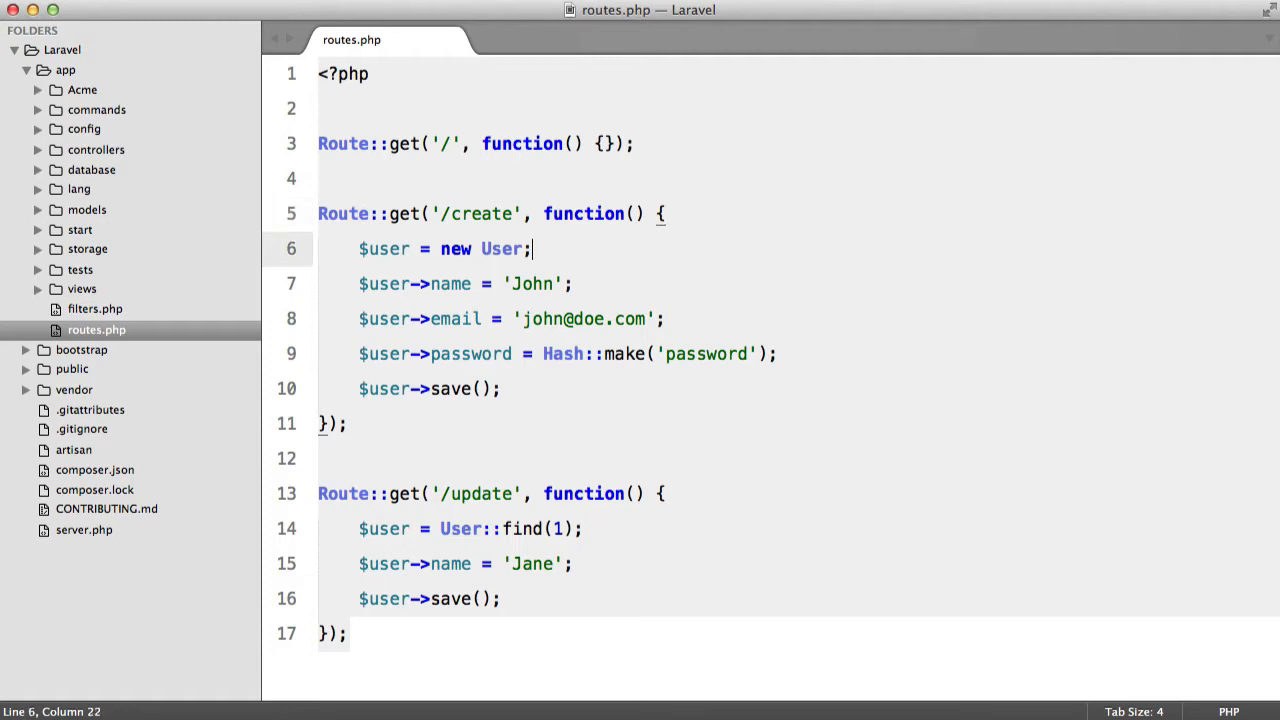
pyautogui.write('Event::')
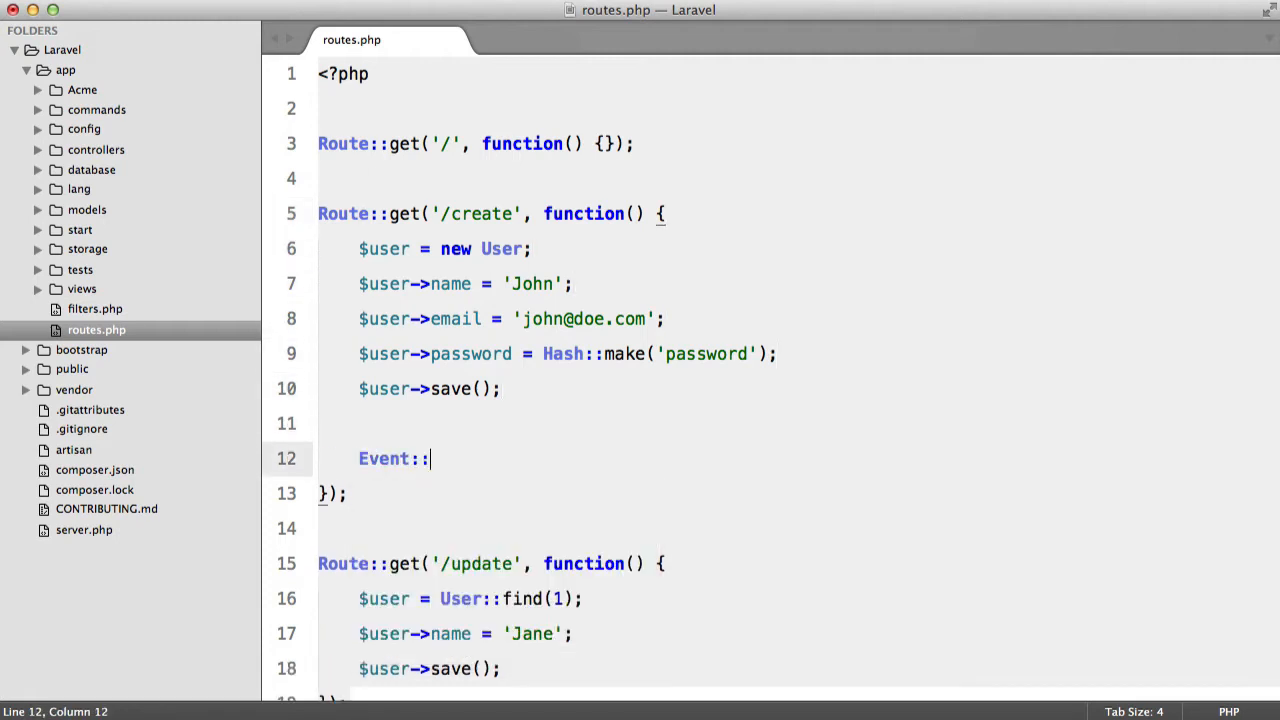
pyautogui.write('trigger();')
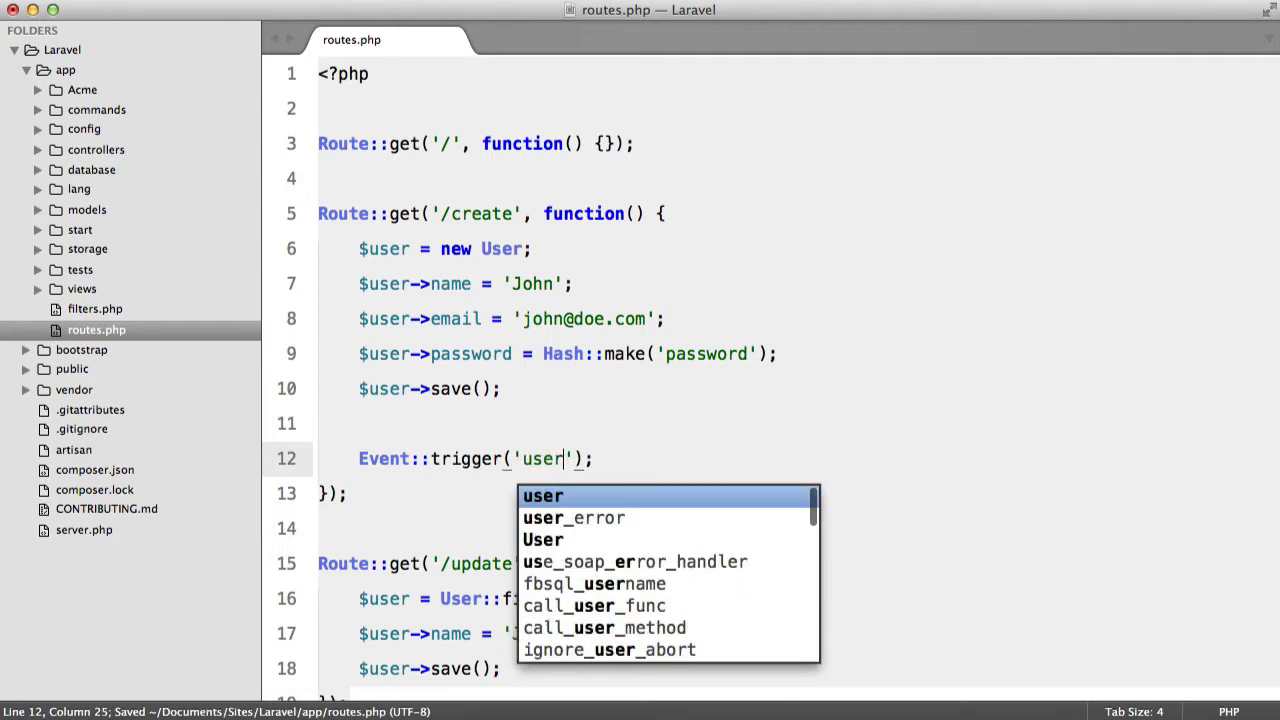
pyautogui.write(".saved', $")
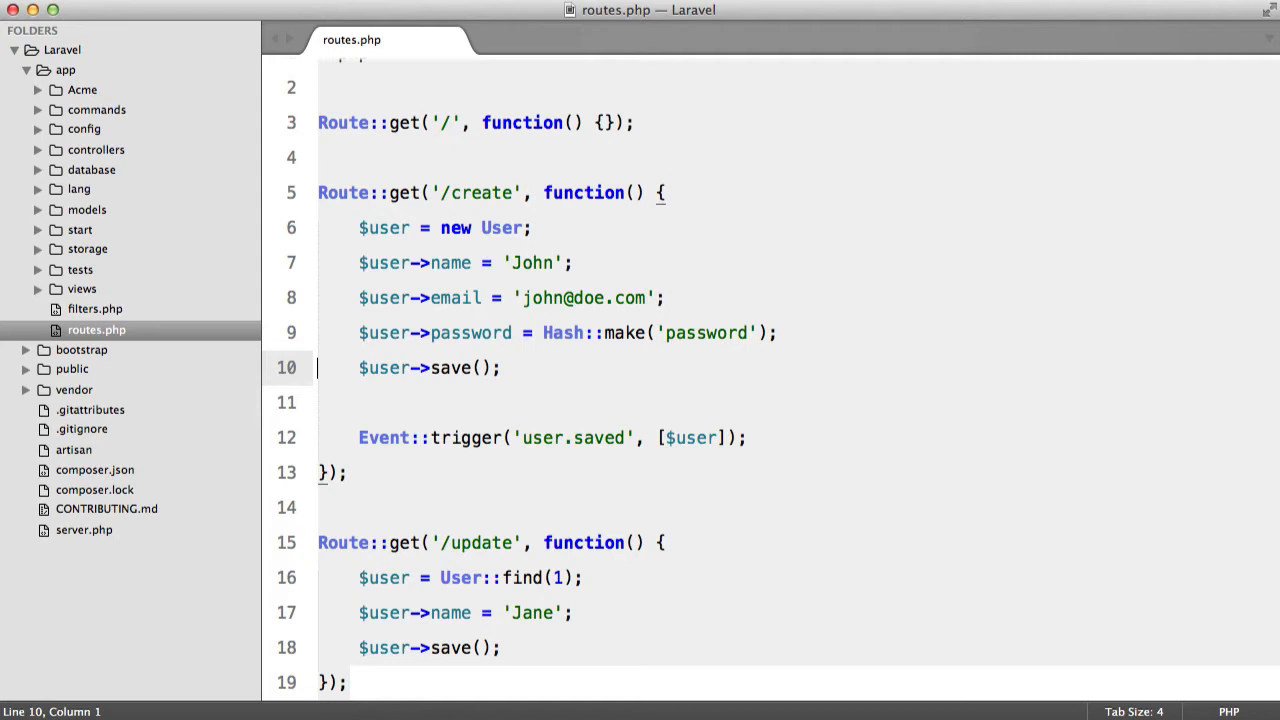
pyautogui.moveTo(664, 298); pyautogui.dragTo(500, 368)
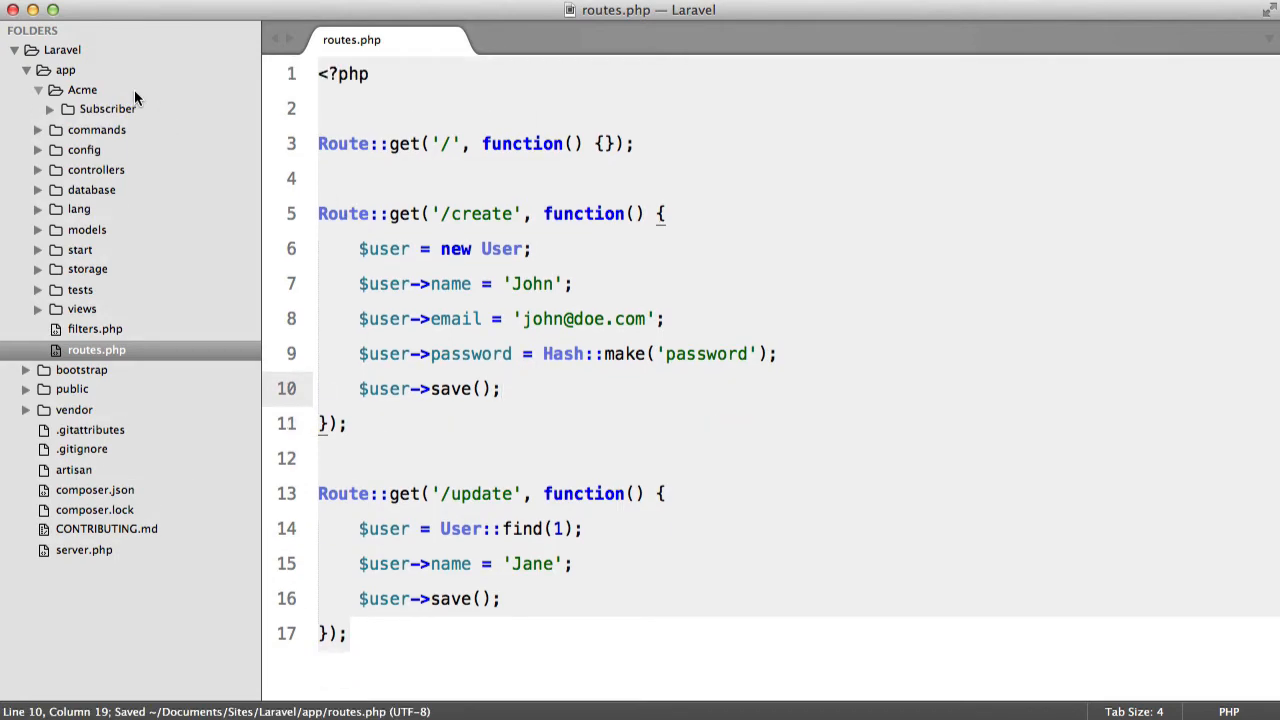
# Step: Create an Observer folder under app/Acme and start a User.php file in it
pyautogui.click(82, 88)
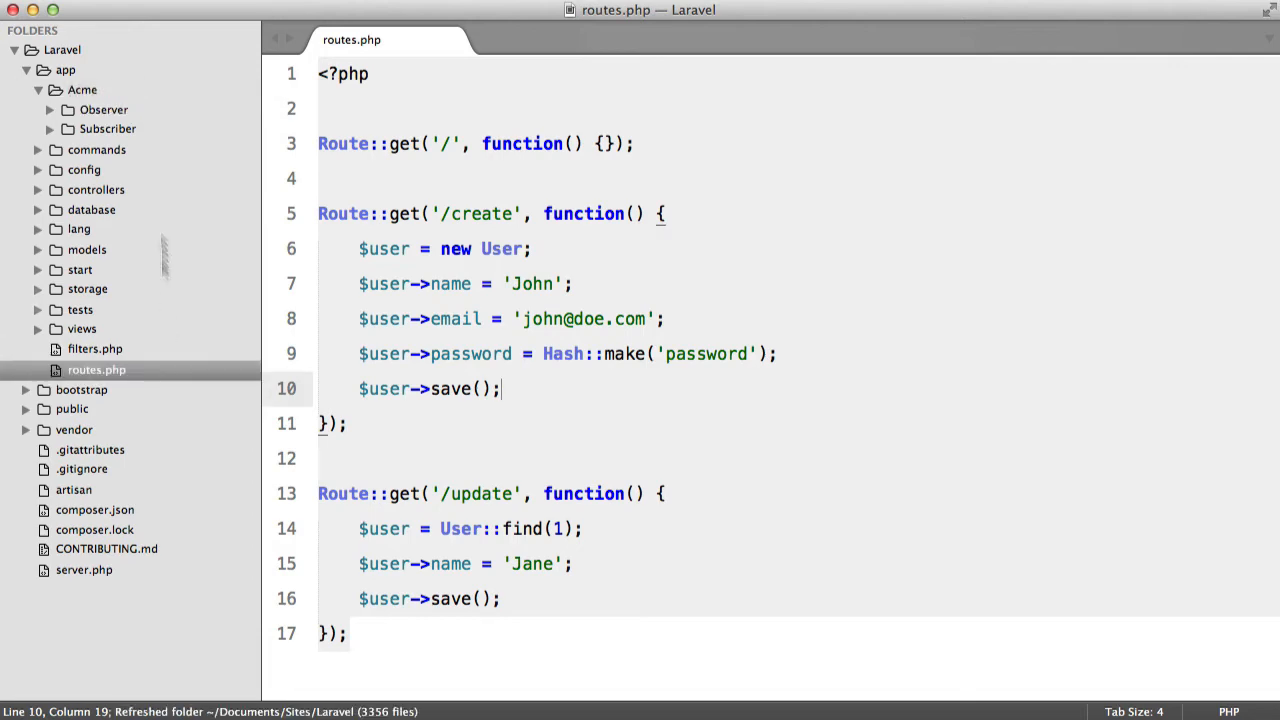
pyautogui.write('Use')
pyautogui.write('n')
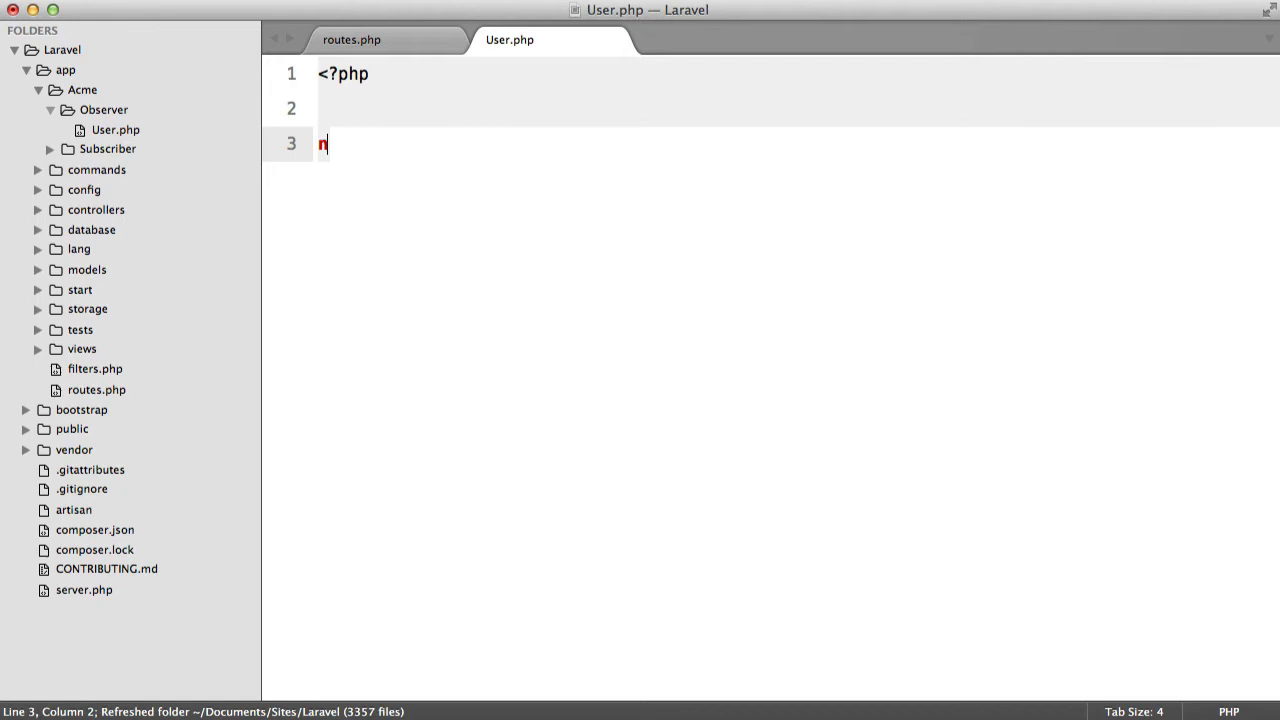
# Step: Declare namespace Acme\Observer and an empty UserObserver class in User.php
pyautogui.write('amespace Acme\\')
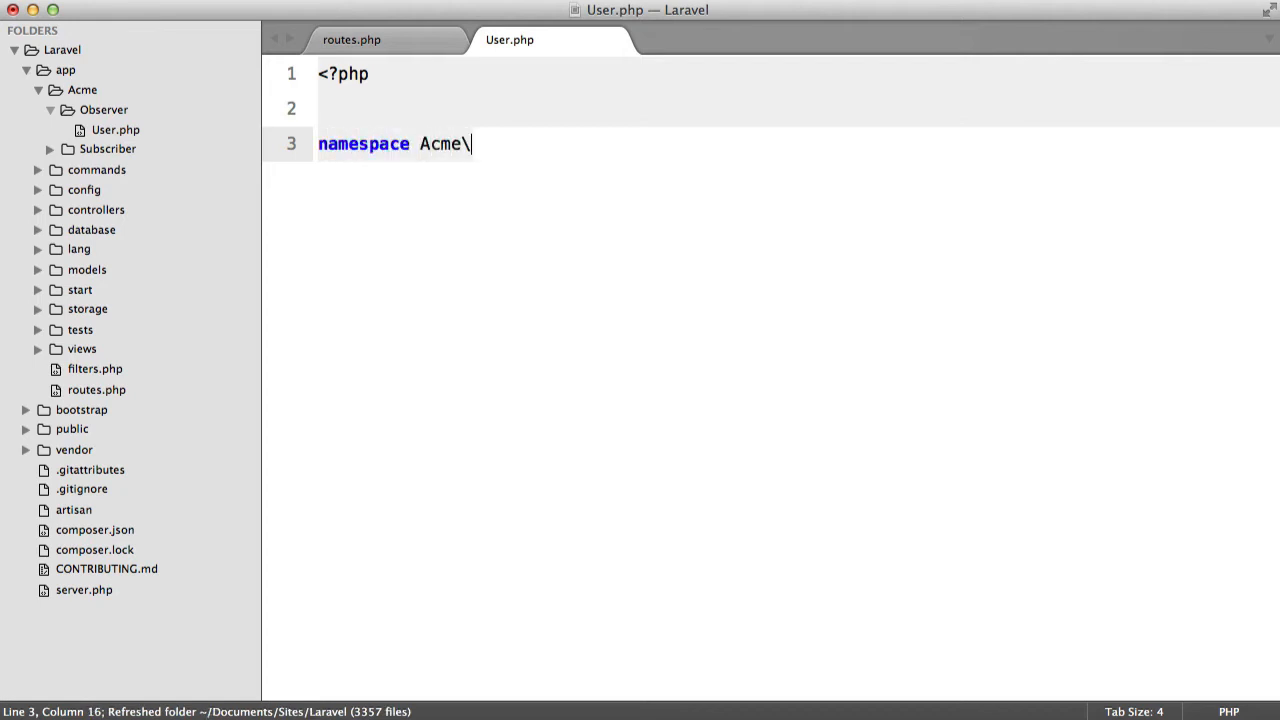
pyautogui.write('Observer;')
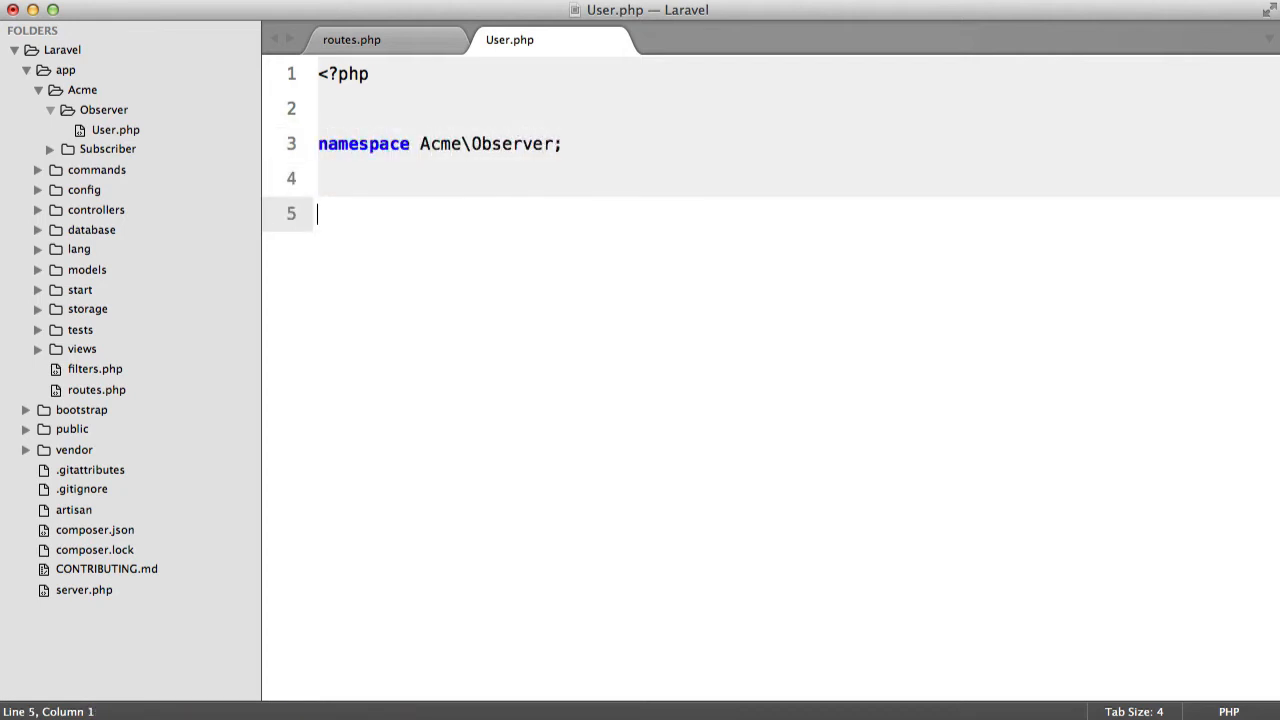
pyautogui.write('class Use')
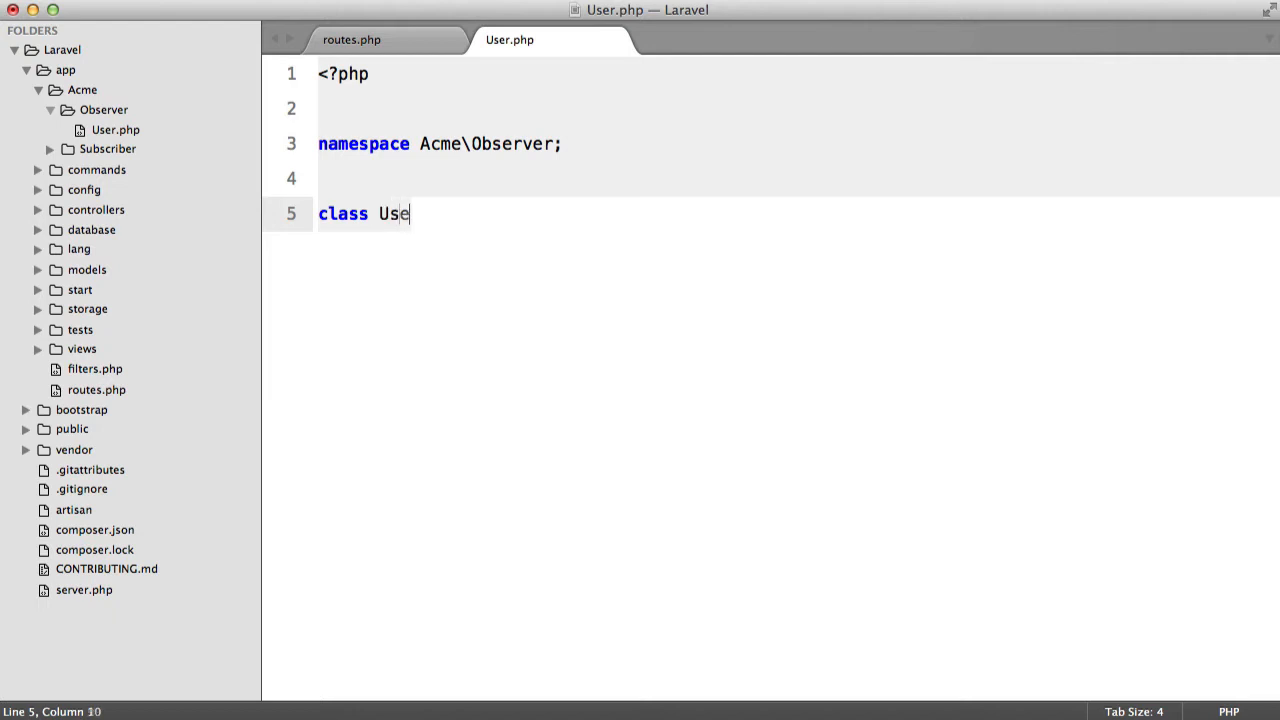
pyautogui.write('rObserver {}')
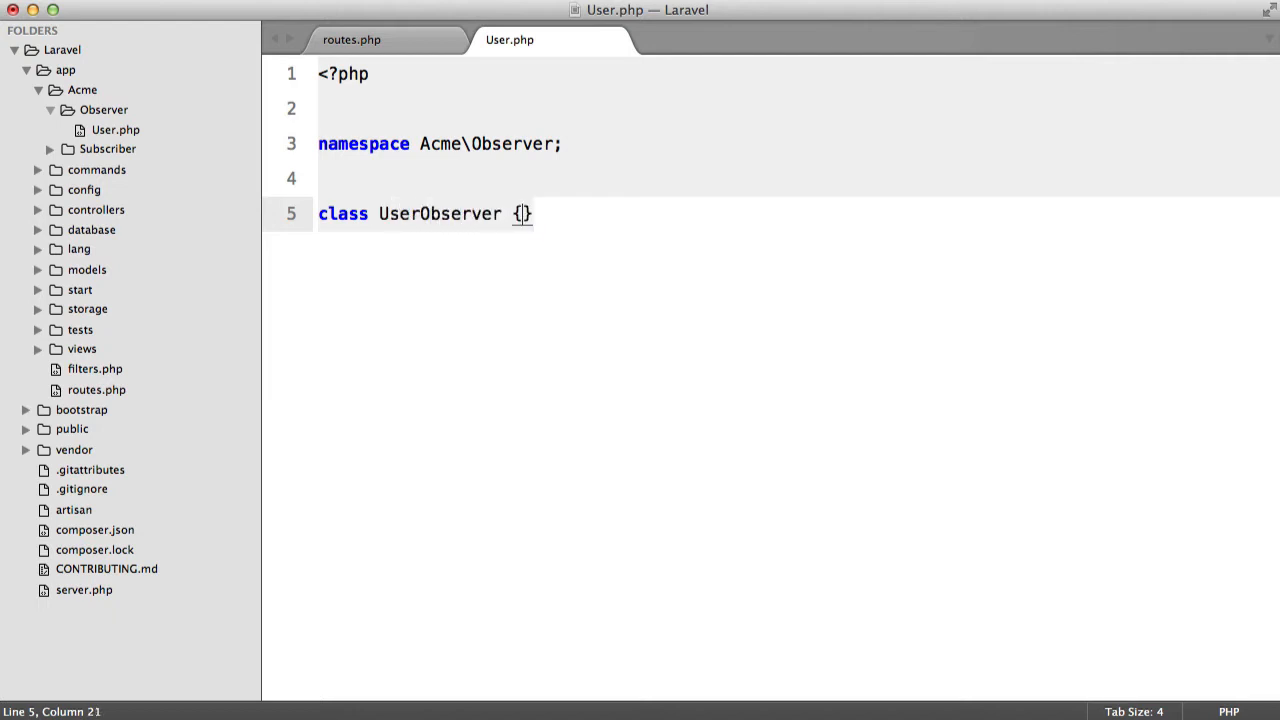
pyautogui.press('Return')
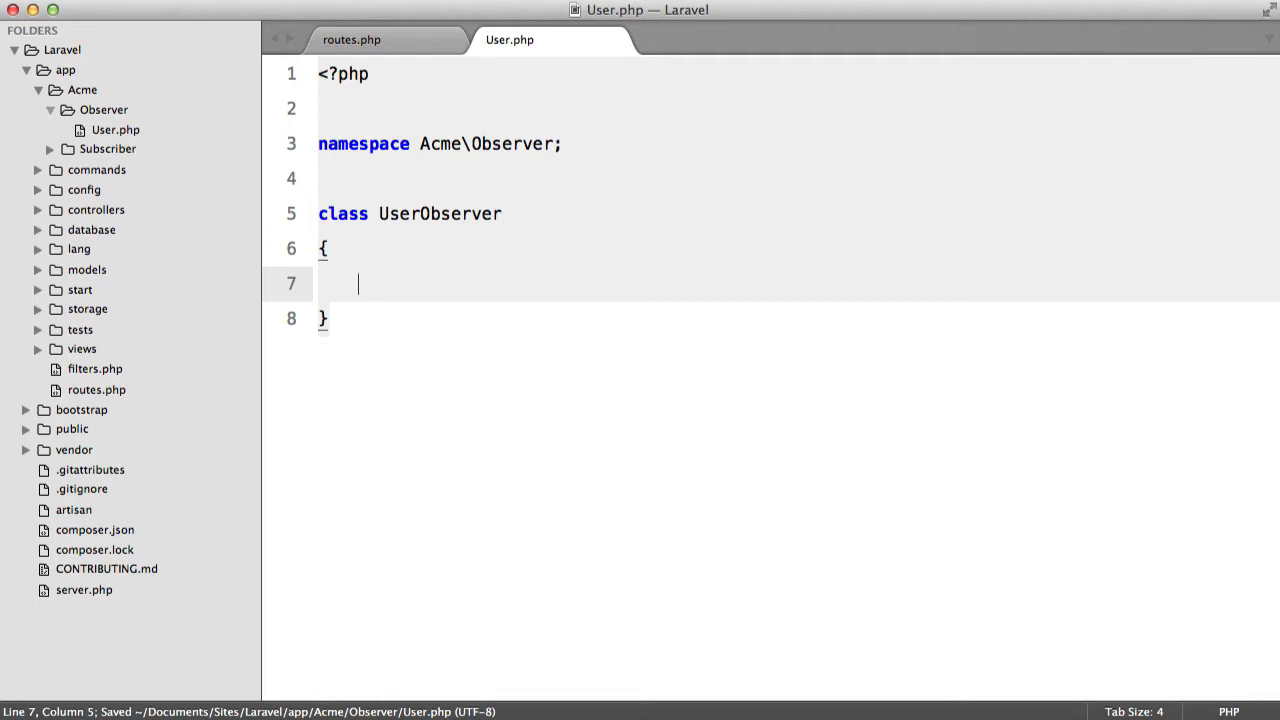
# Step: Add a public saved($model) method containing an echo ''; statement
pyautogui.write('public funct')
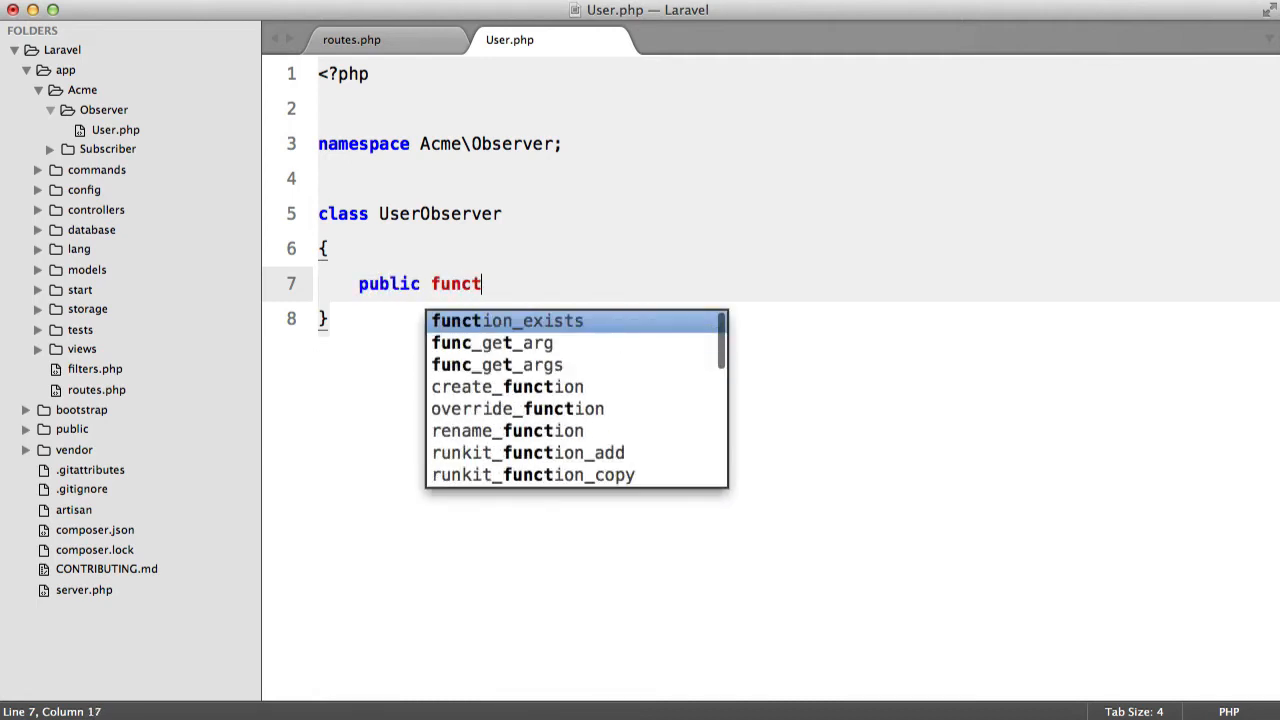
pyautogui.write('ion saved()')
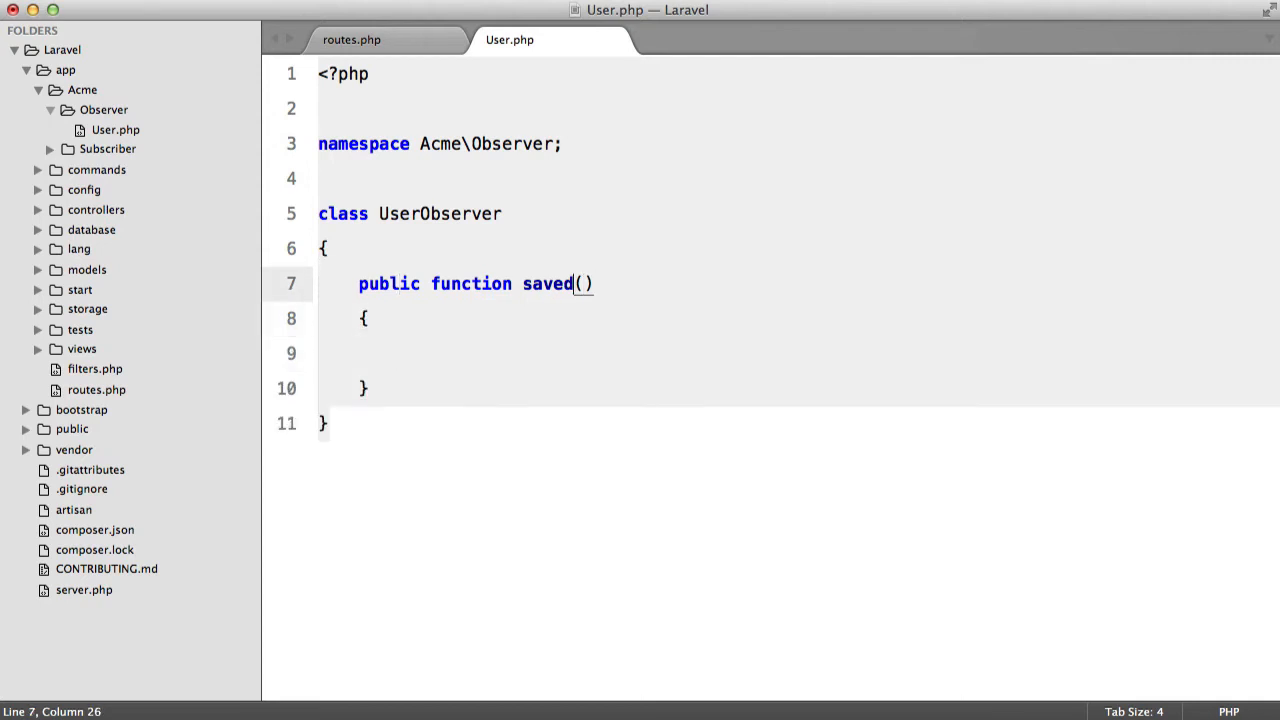
pyautogui.write('$model')
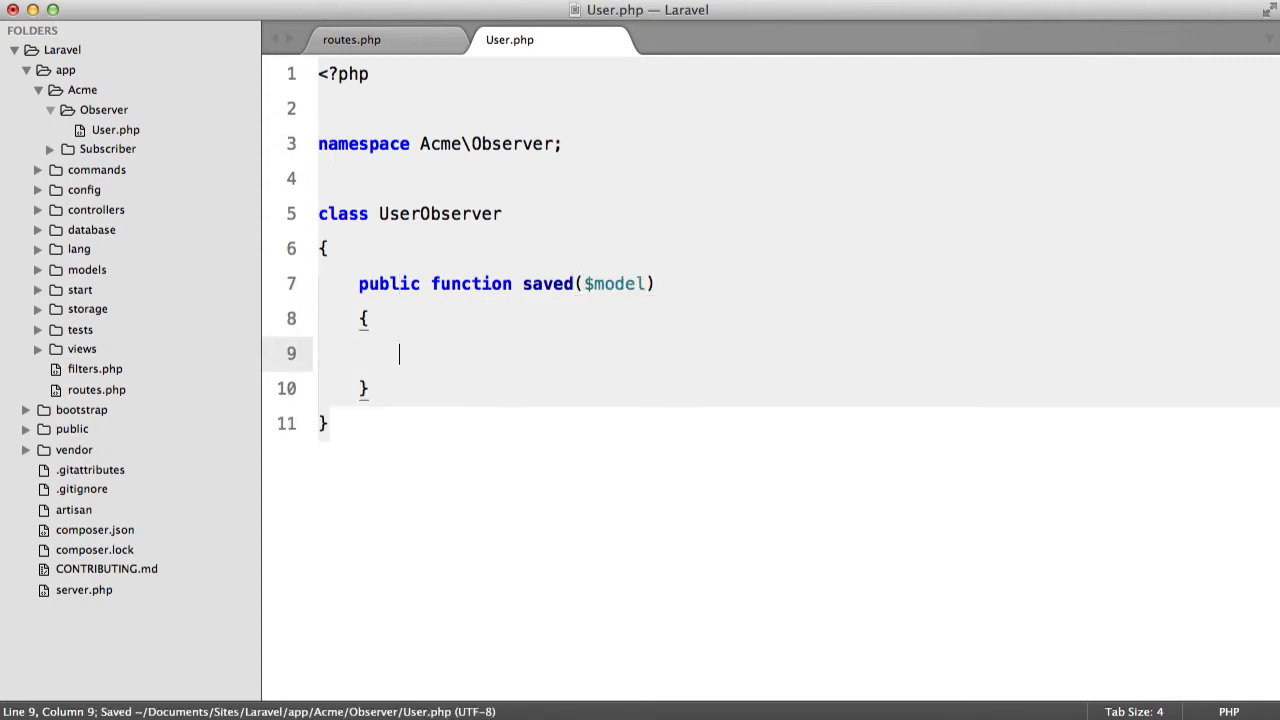
pyautogui.write("eho ''")
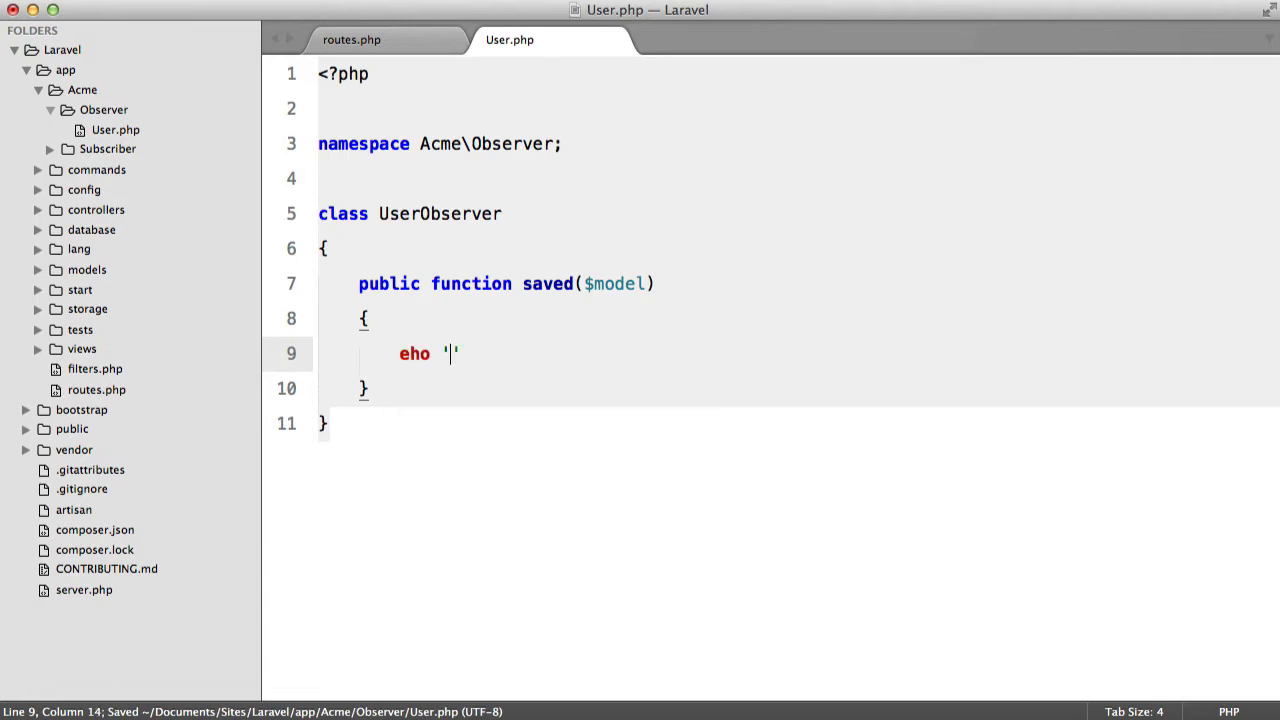
pyautogui.write("c';")
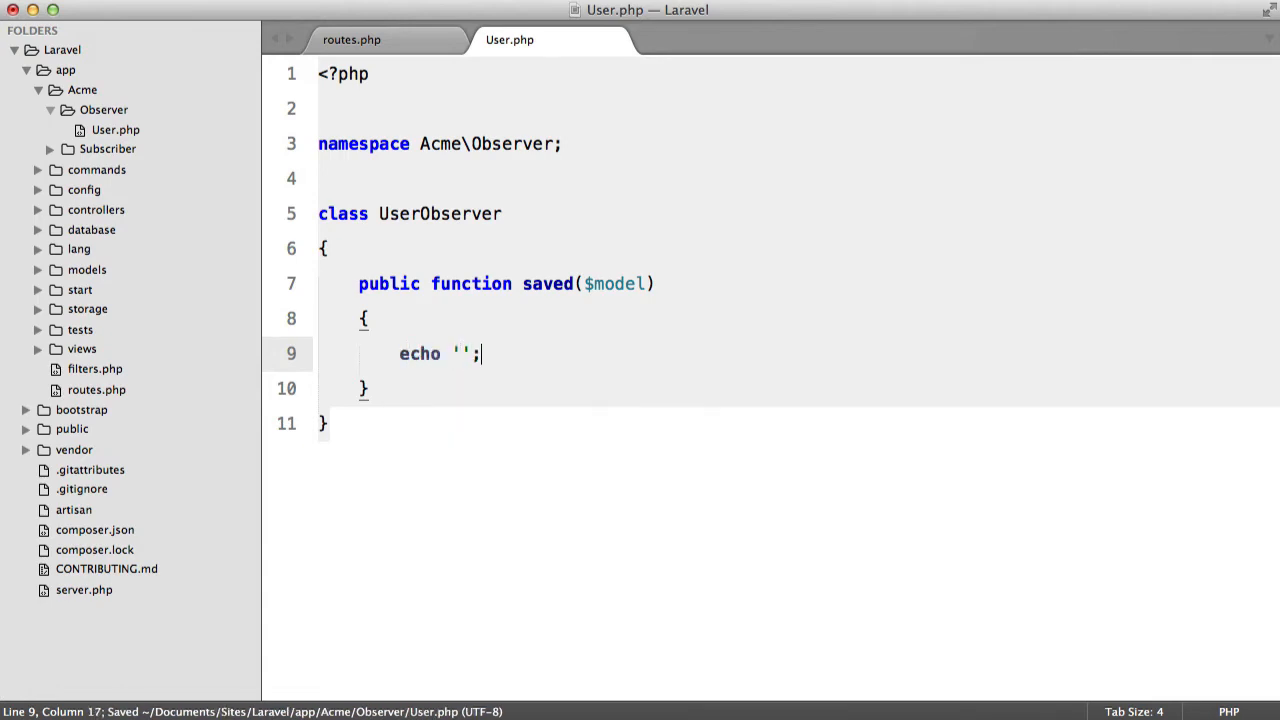
# Step: At the top of routes.php, write User::observe('Acme\Observer\Us... to register the observer
pyautogui.click(352, 40)
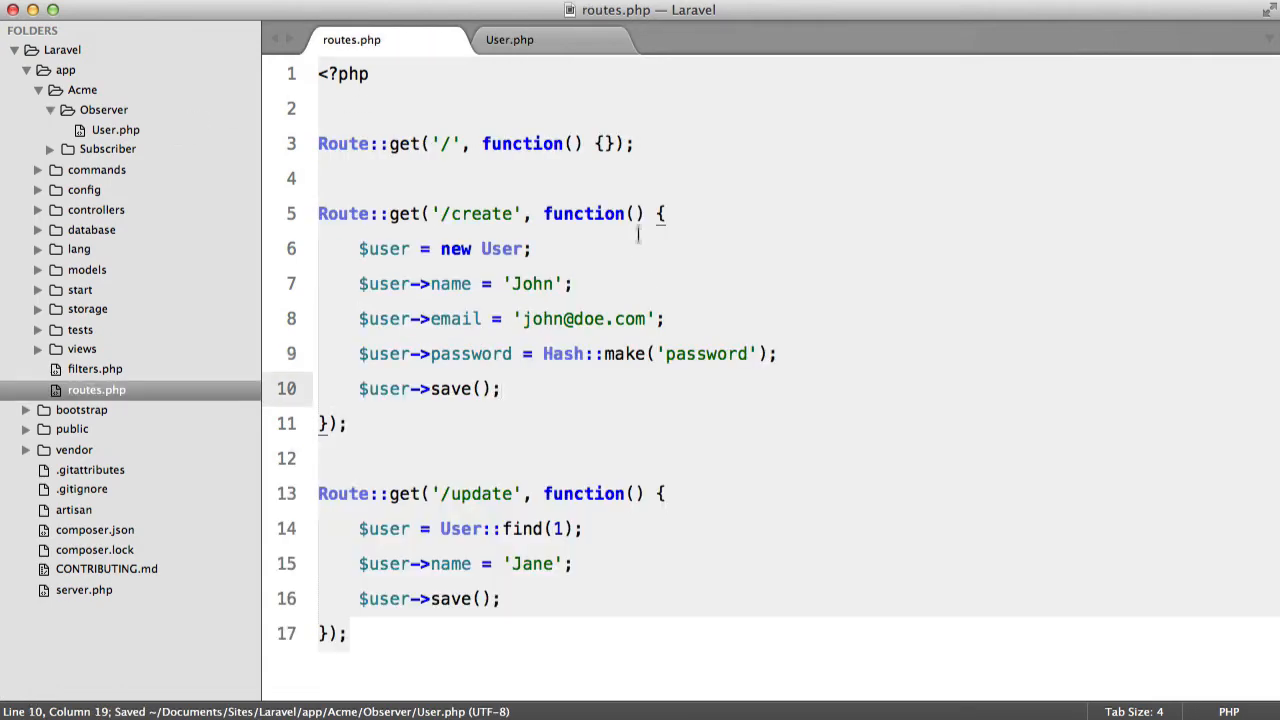
pyautogui.click(510, 40)
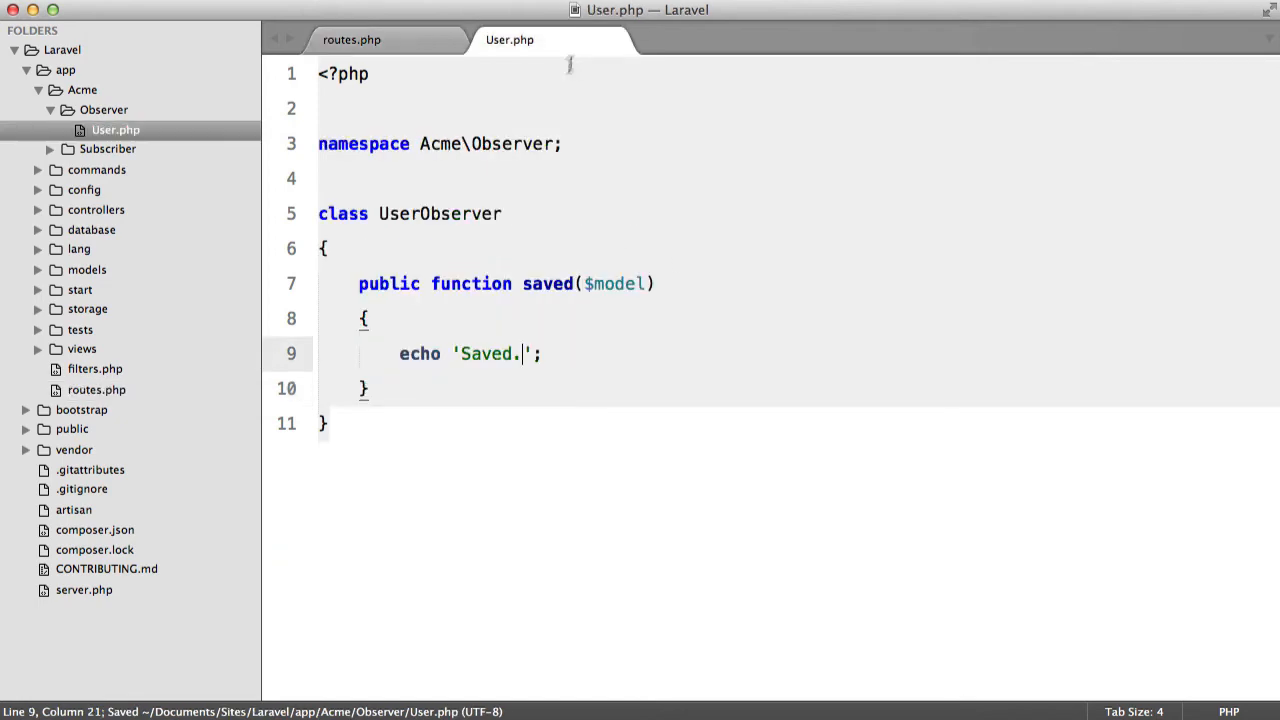
pyautogui.click(352, 40)
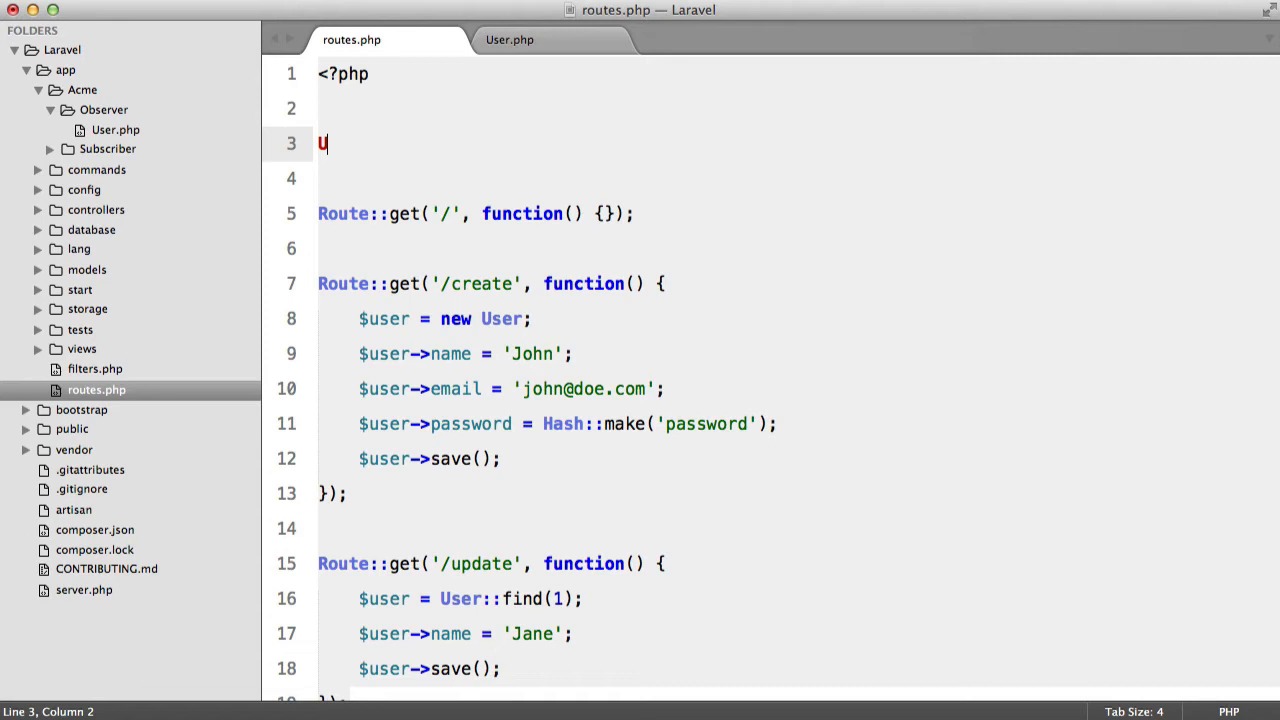
pyautogui.write('ser')
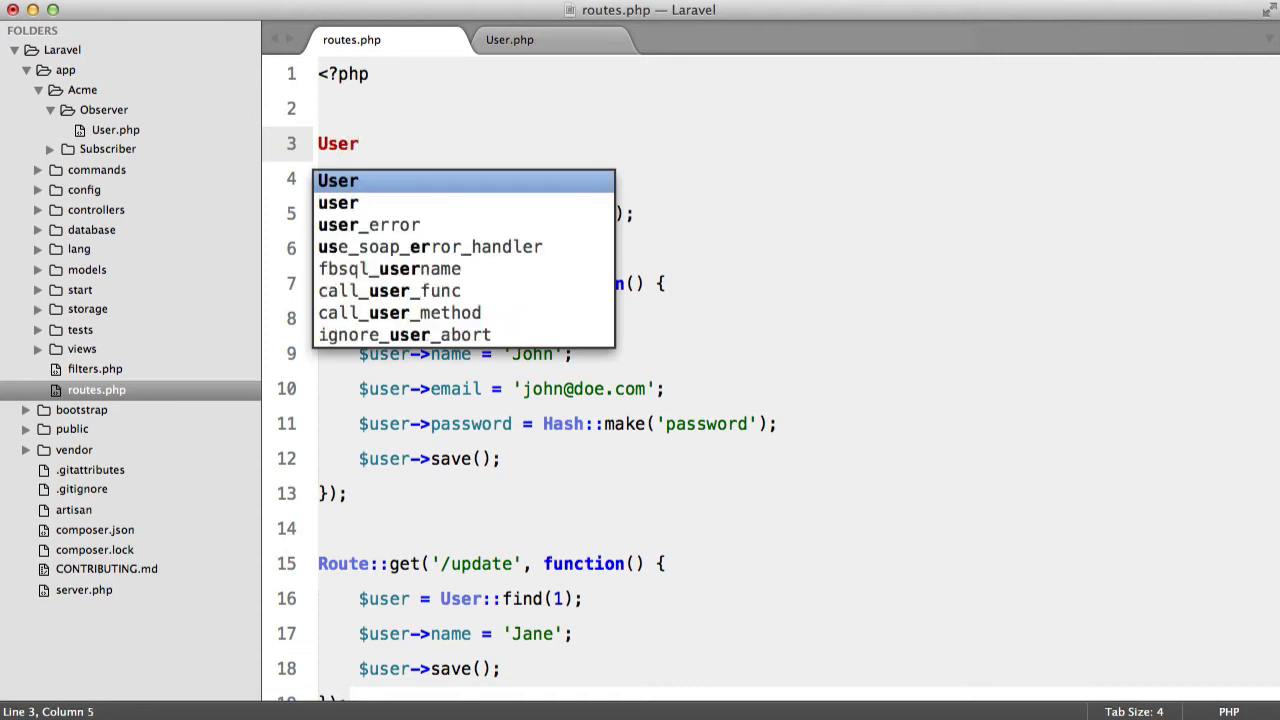
pyautogui.moveTo(450, 156)
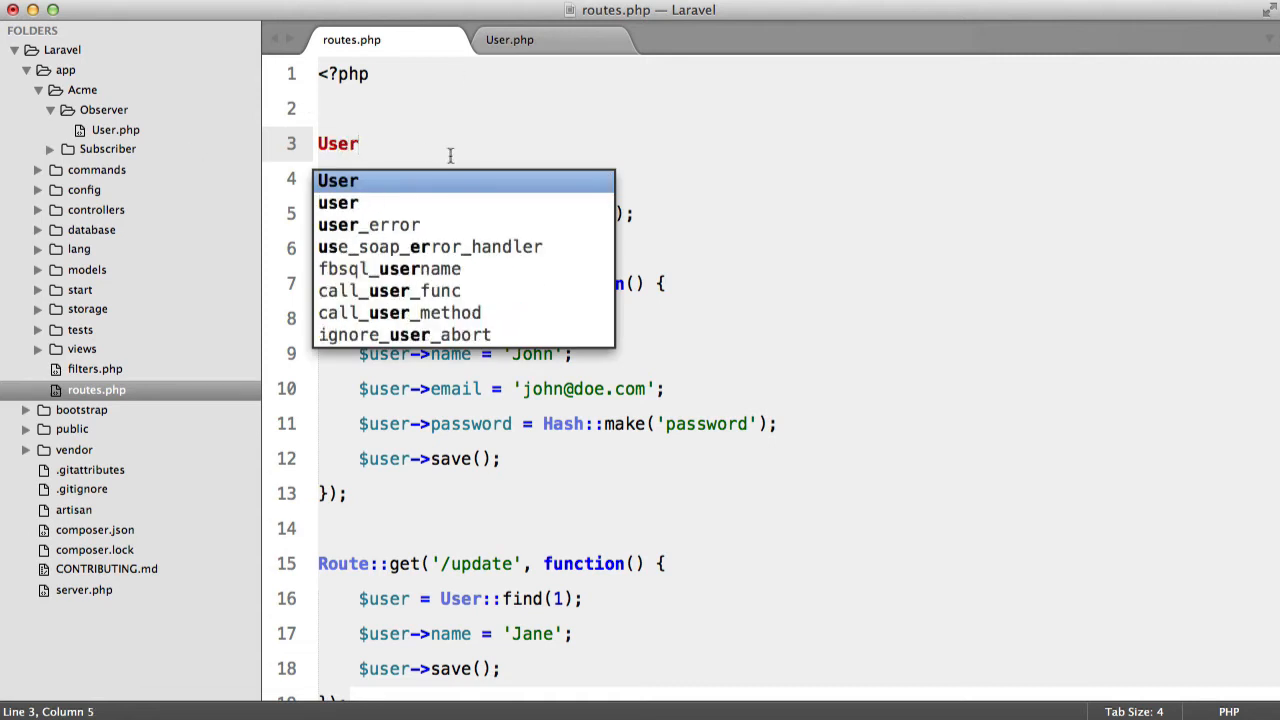
pyautogui.moveTo(520, 188)
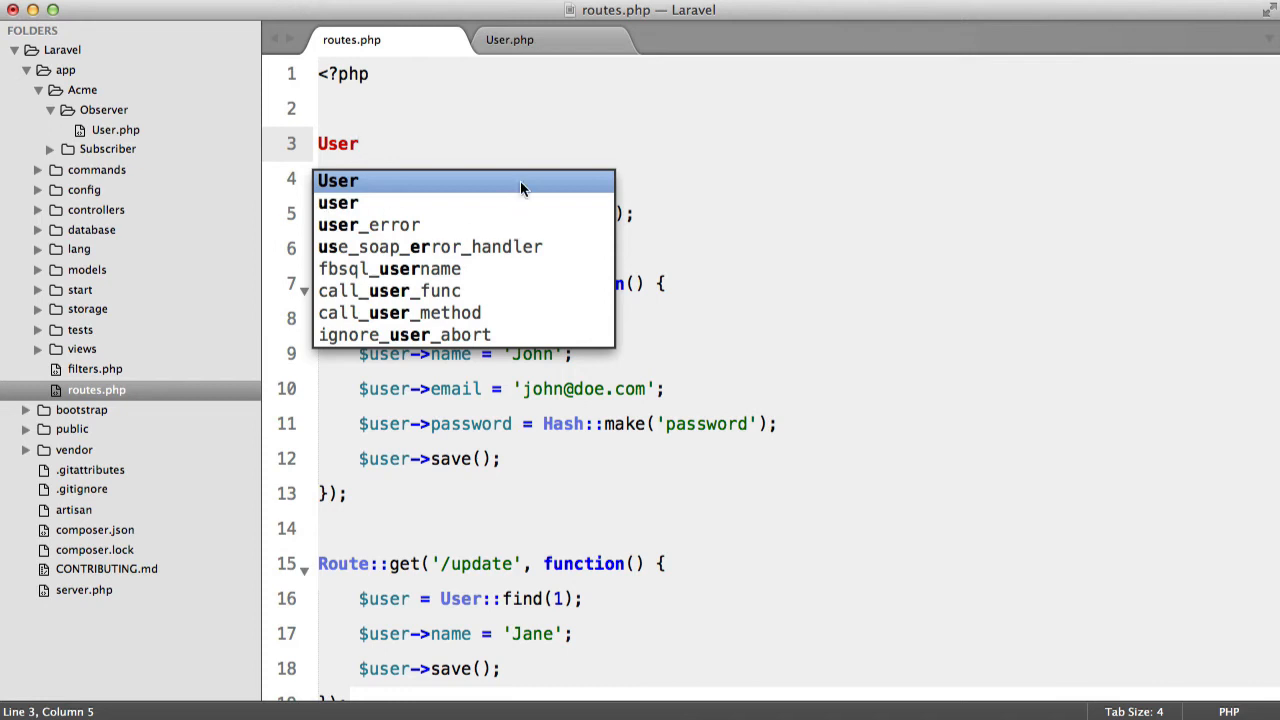
pyautogui.write('::observe')
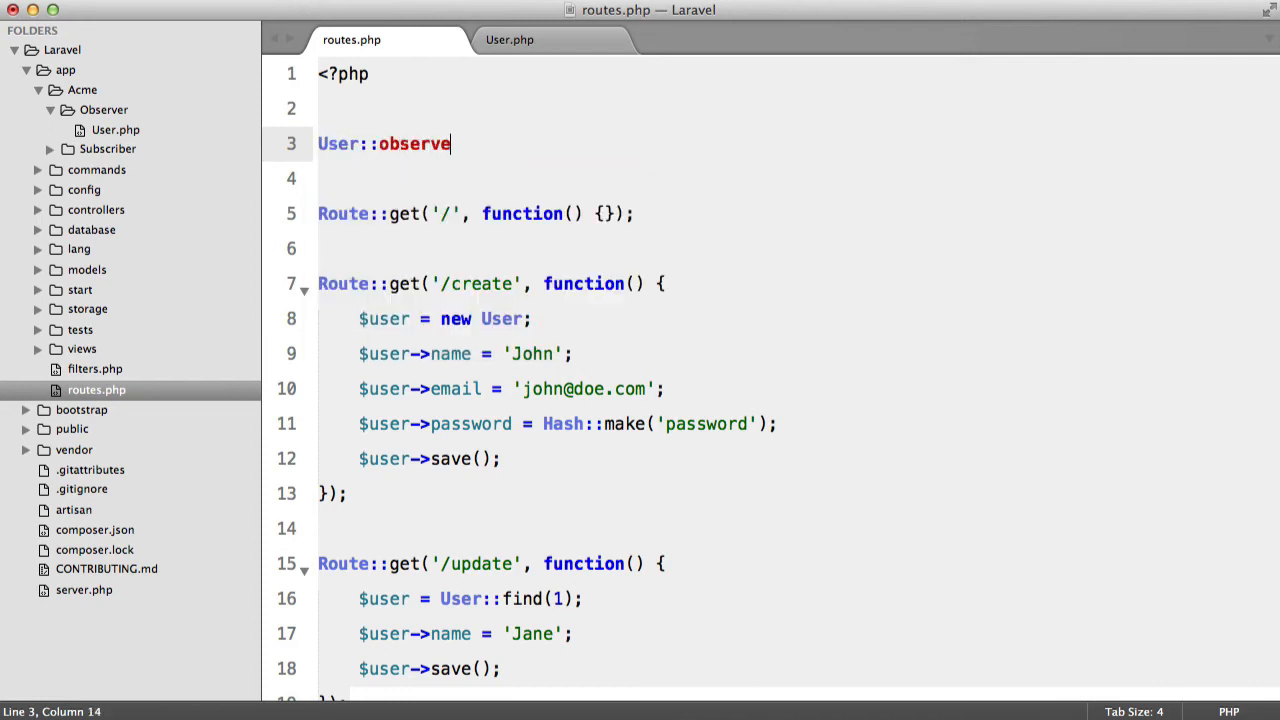
pyautogui.write("('');")
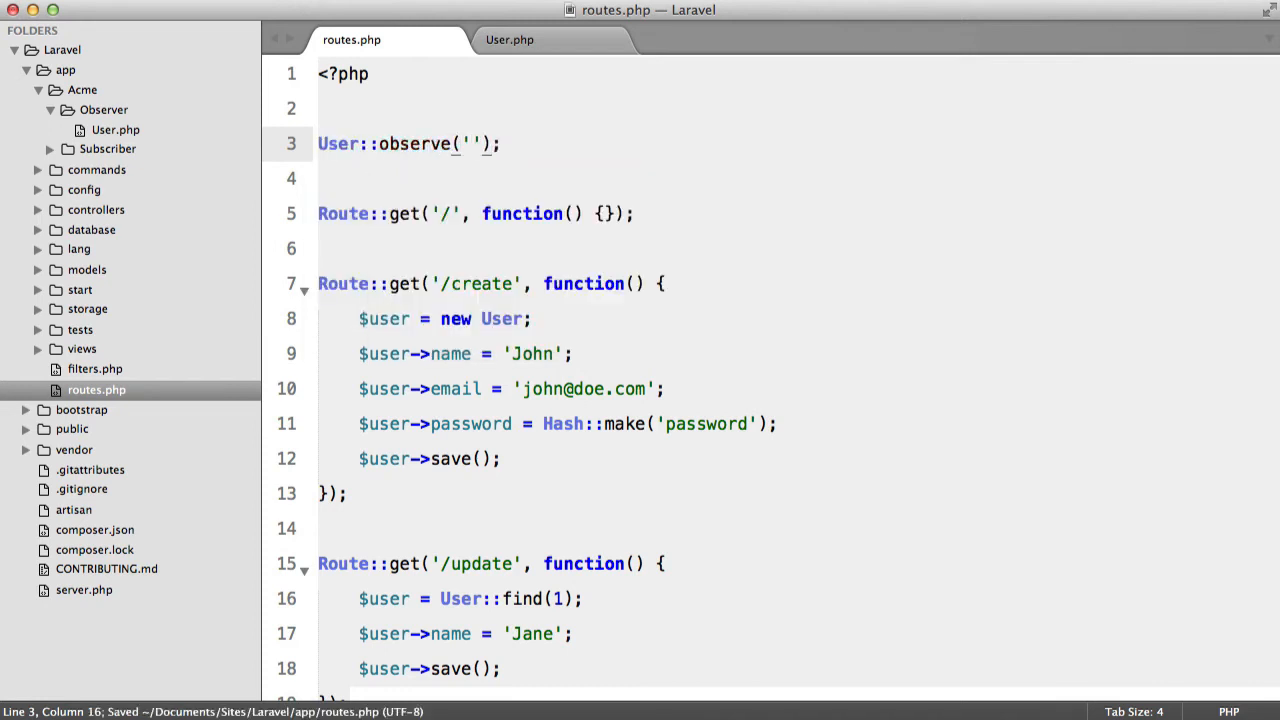
pyautogui.write('Acme\\')
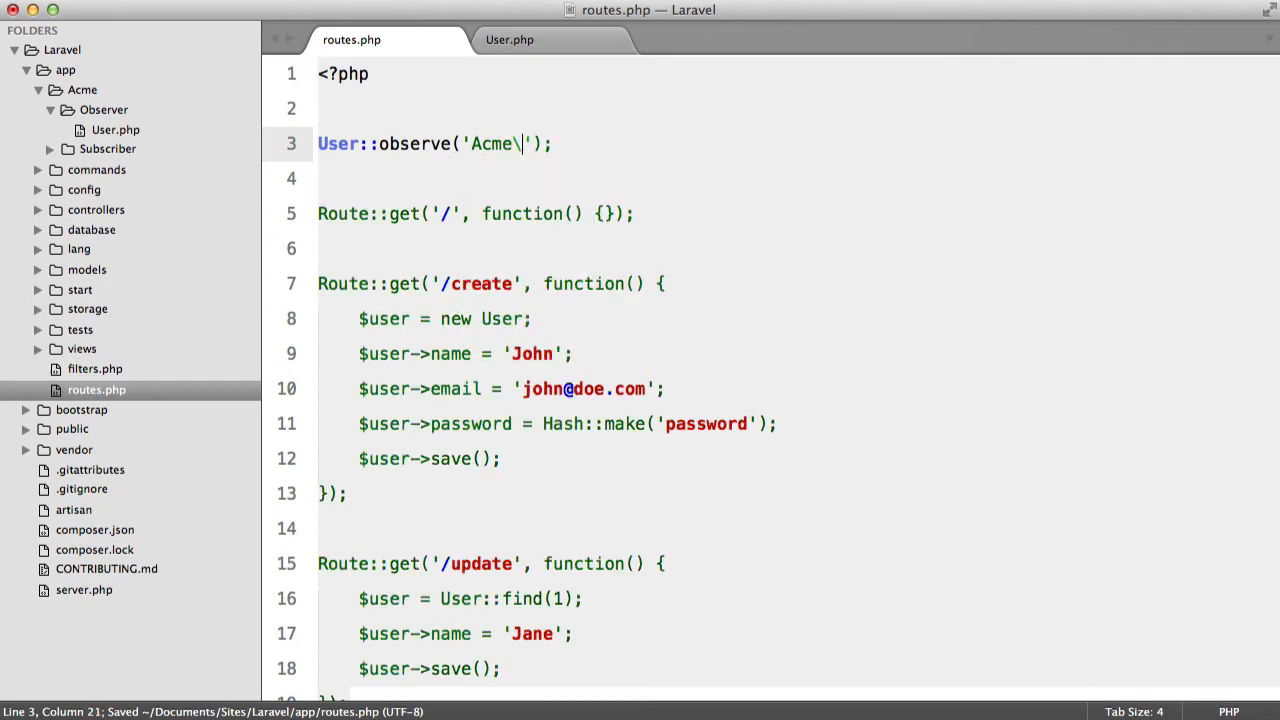
pyautogui.write('Observer\\Us')
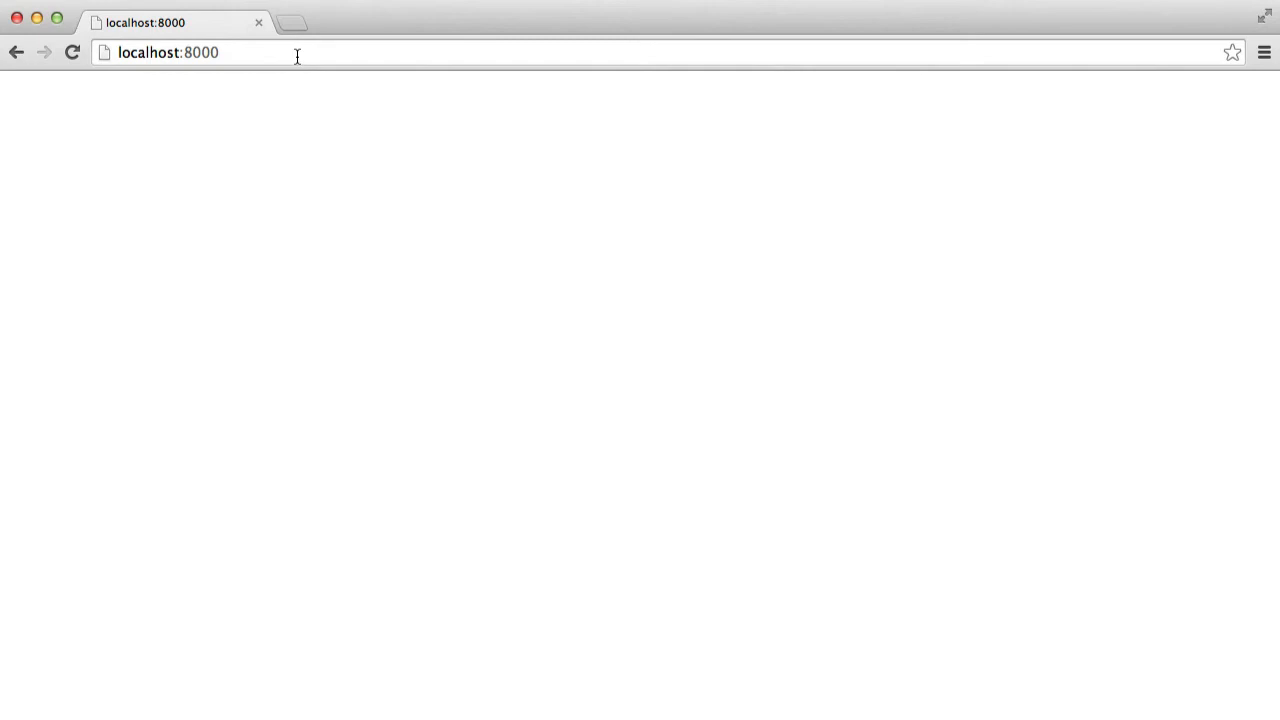
# Step: Visit localhost:8000/create in Chrome, then save routes.php registering new Acme\Observer\User as the observer
pyautogui.write('/create')
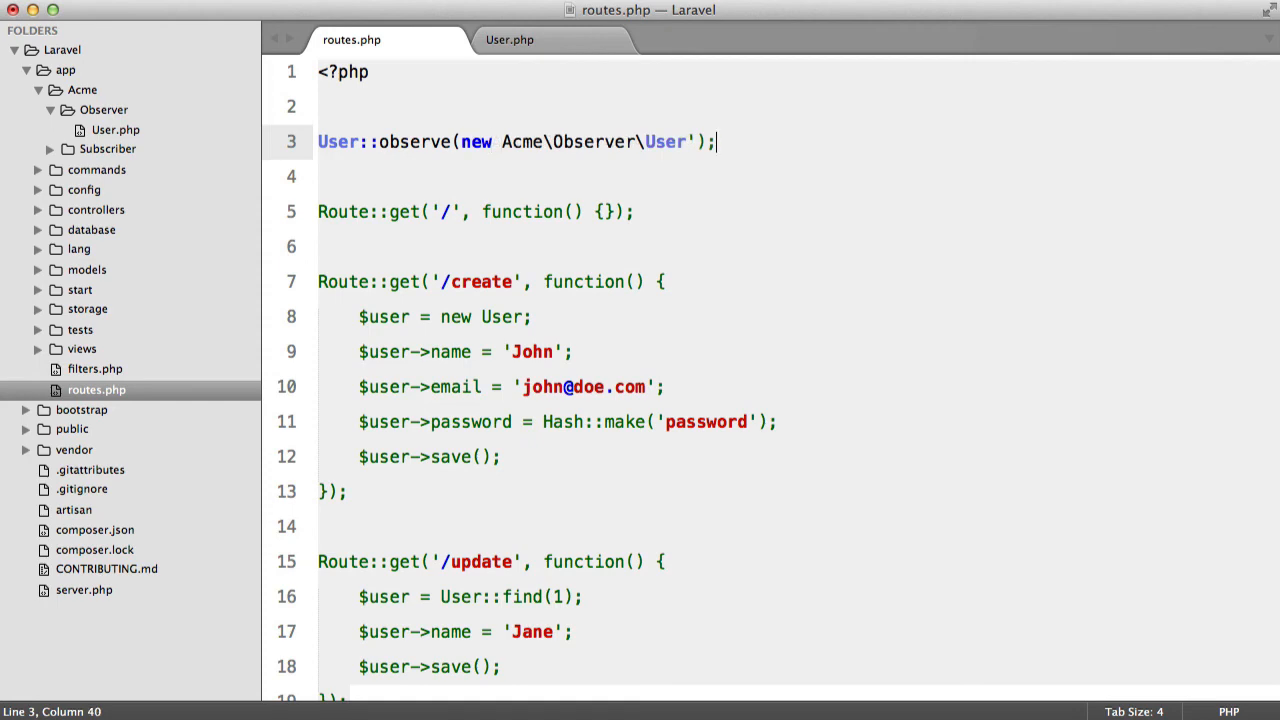
pyautogui.press('cmd+s')
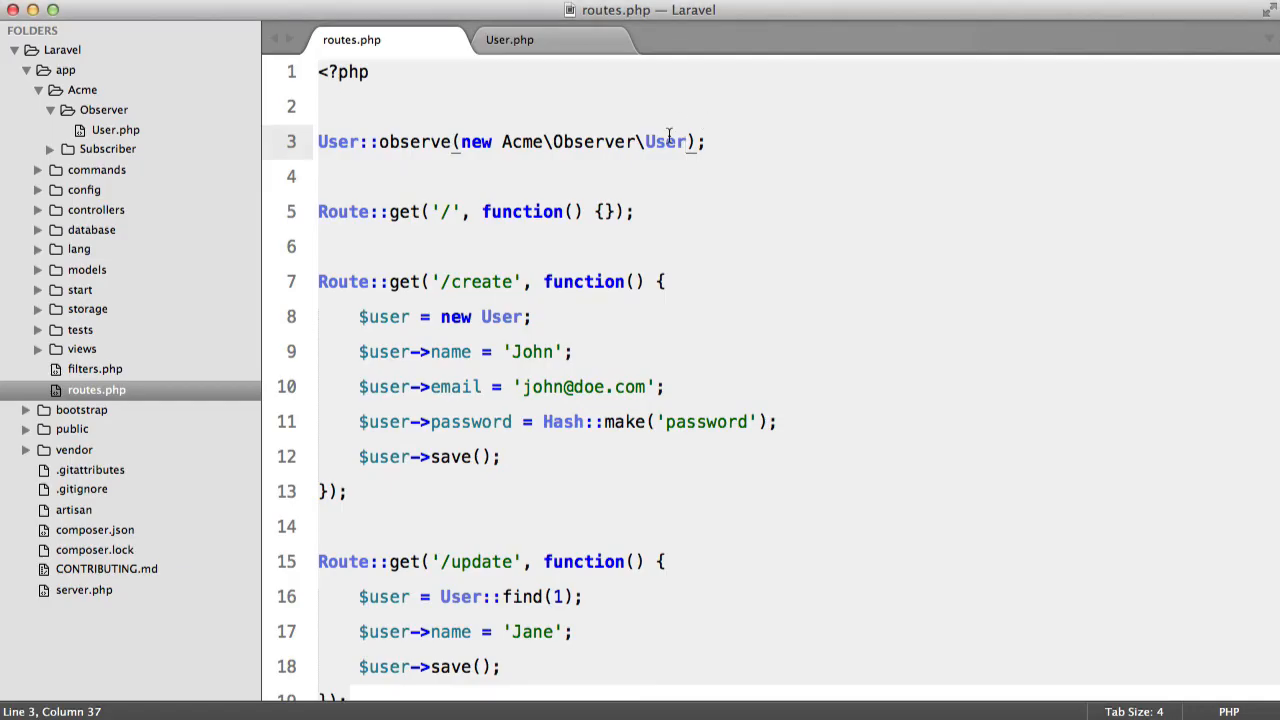
pyautogui.click(510, 40)
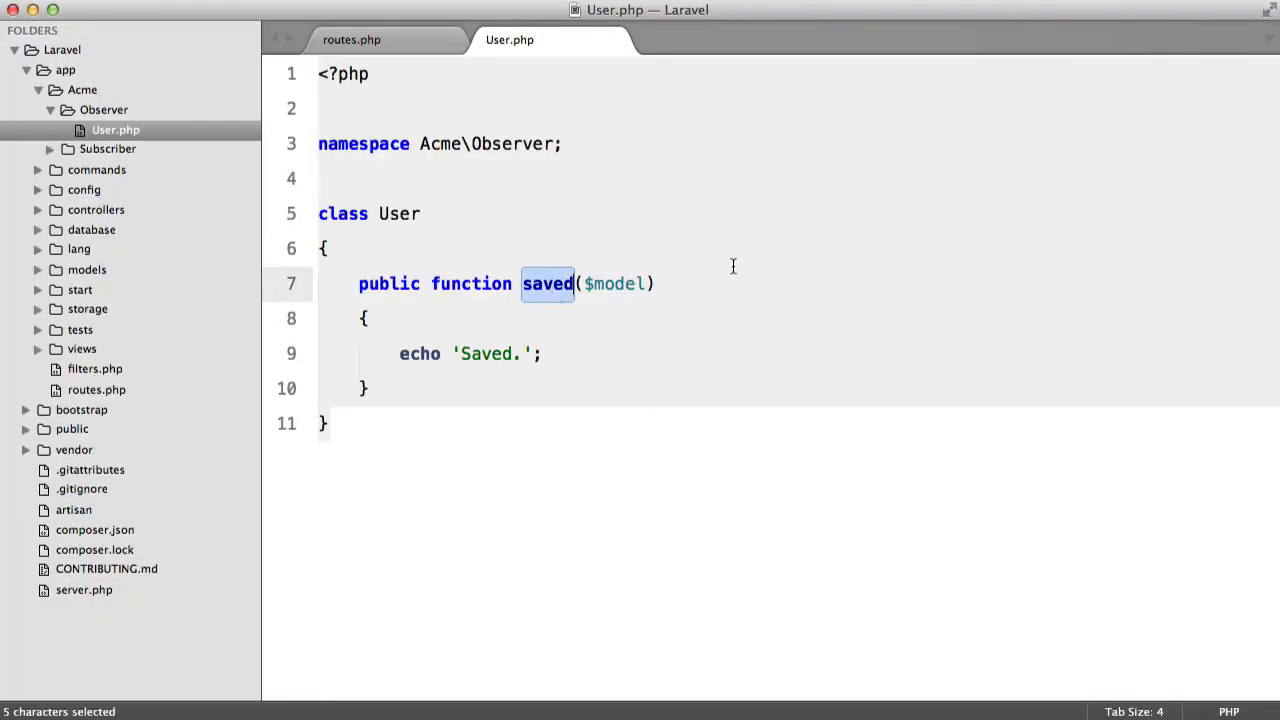
# Step: Rename the saved handler to saving with a 'Saving.' message, then retype it as updating
pyautogui.write('saving')
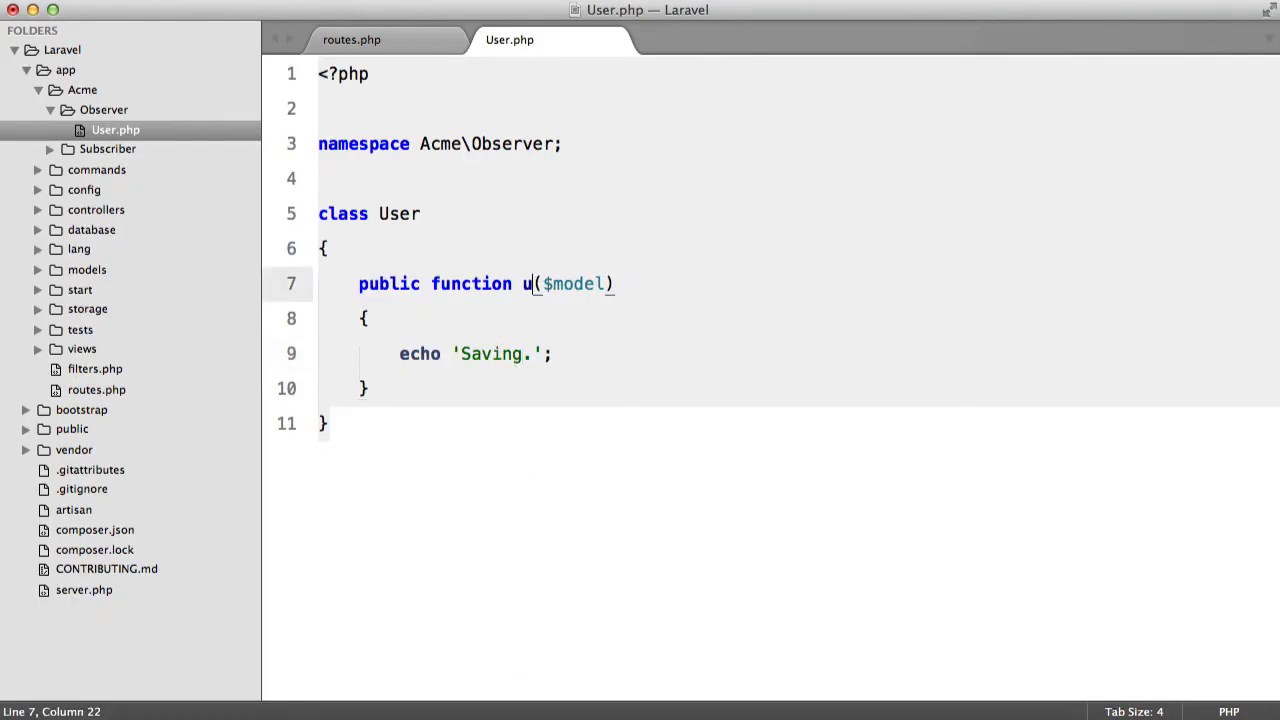
pyautogui.write('pdat')
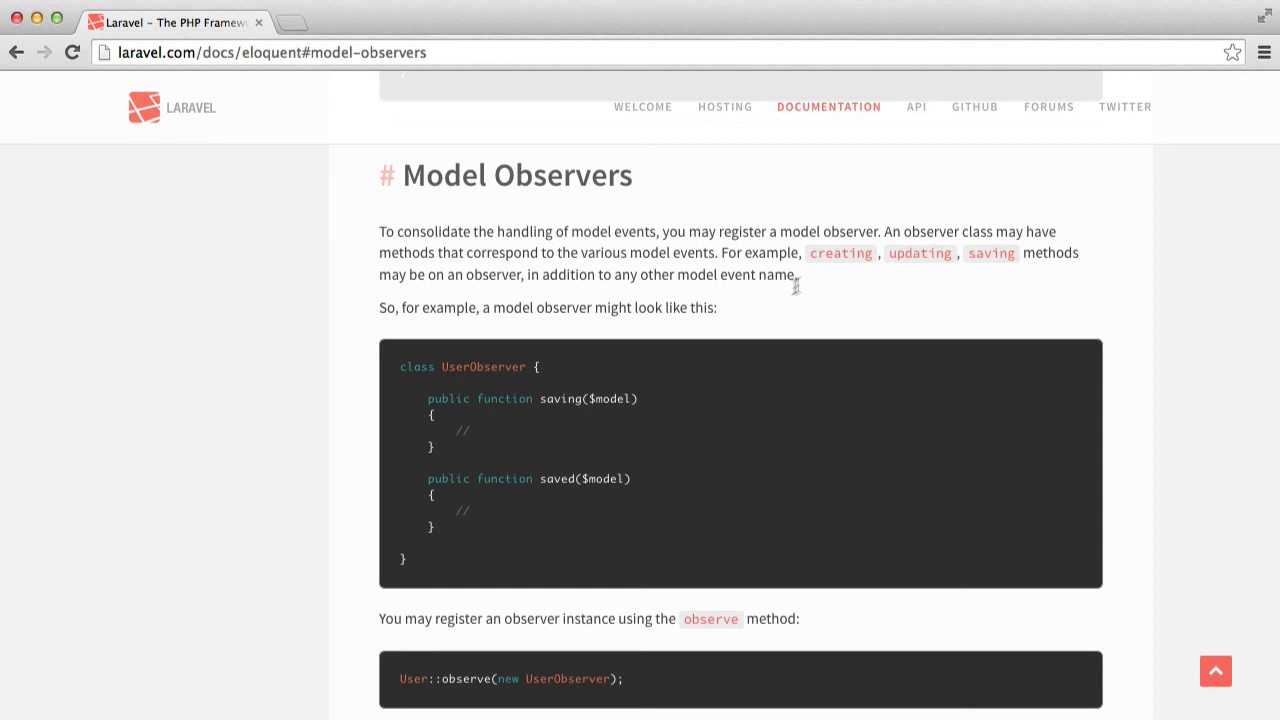
pyautogui.moveTo(808, 284)
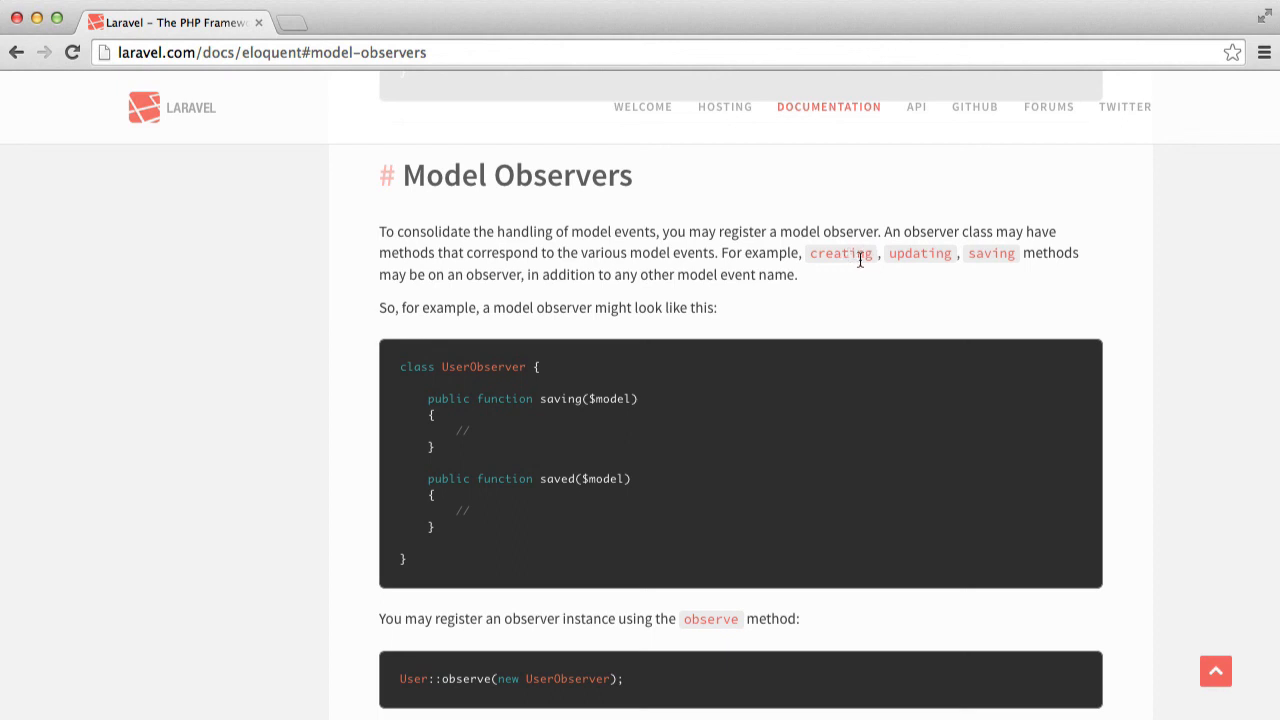
pyautogui.moveTo(638, 480)
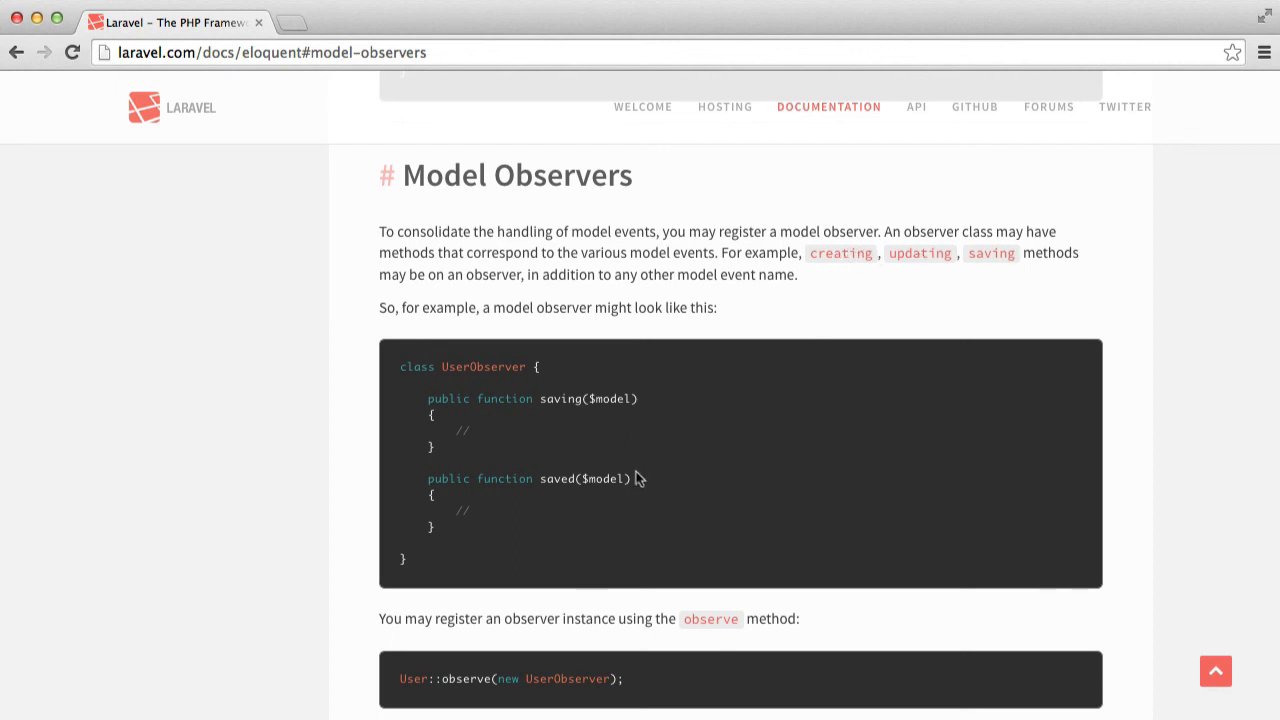